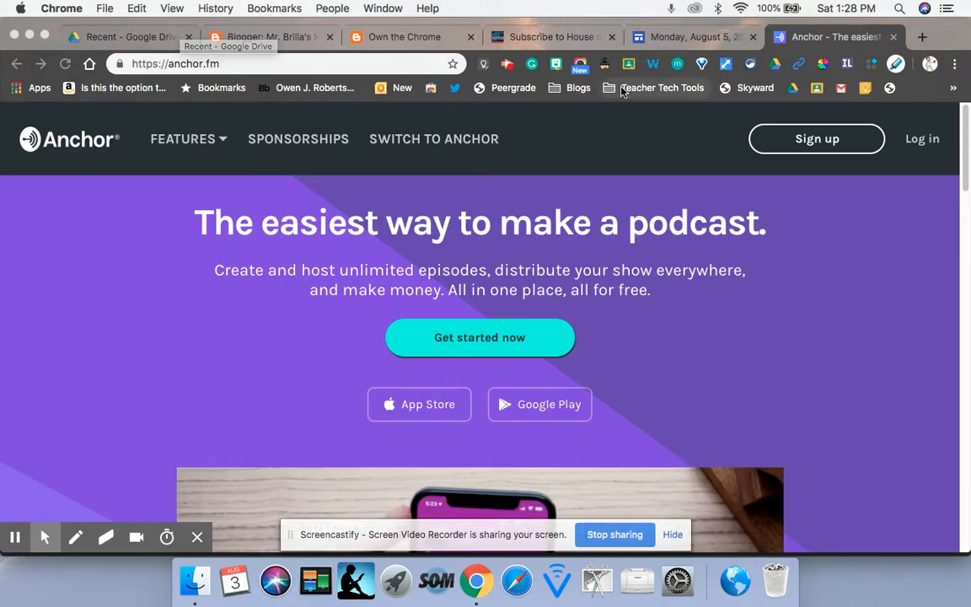
{"action": "mouse_move", "coordinate": [702, 64]}
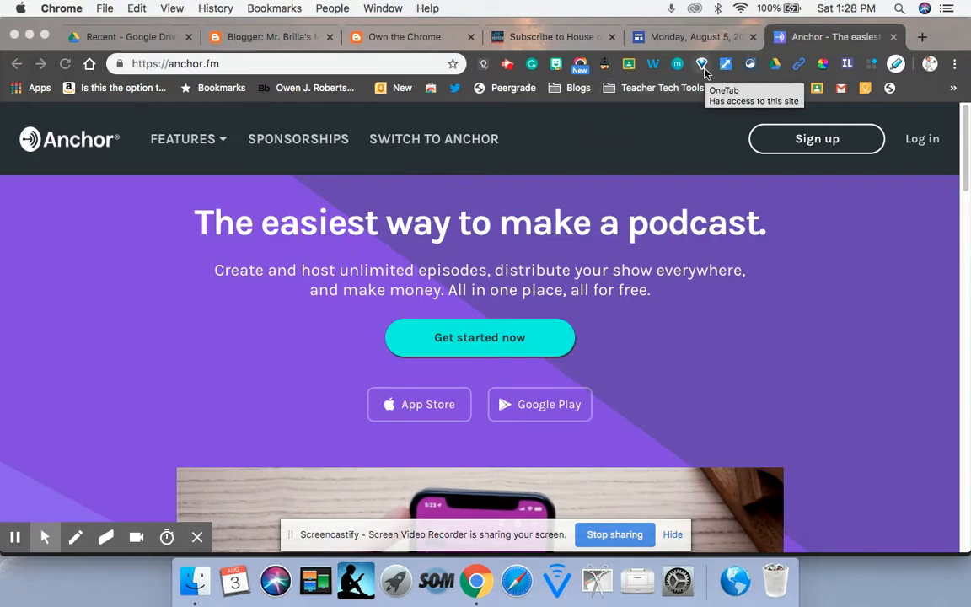
Collapse the six tabs into a OneTab list, then restore the Blogger posts and Anchor pages.
{"action": "left_click", "coordinate": [701, 64]}
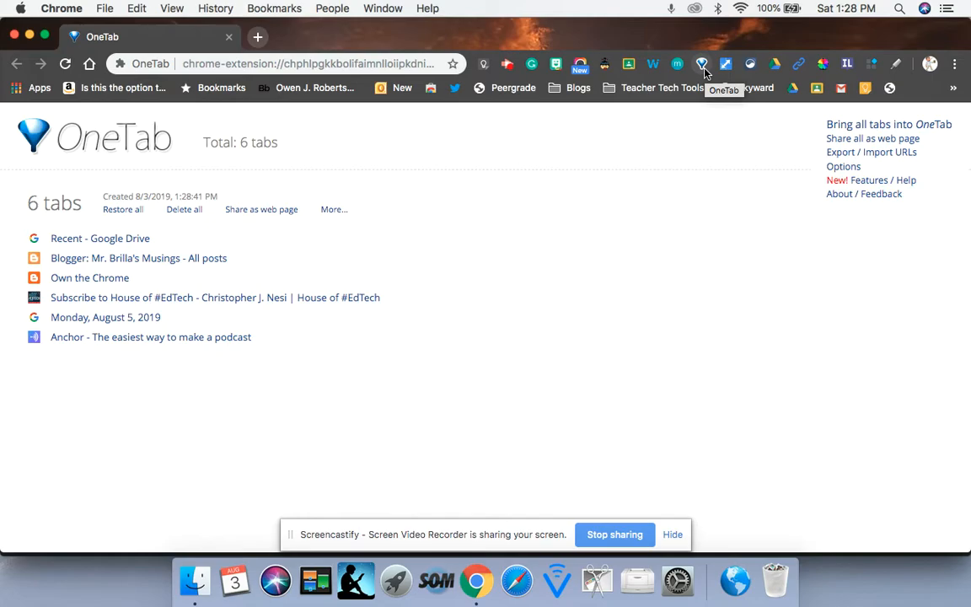
{"action": "mouse_move", "coordinate": [128, 266]}
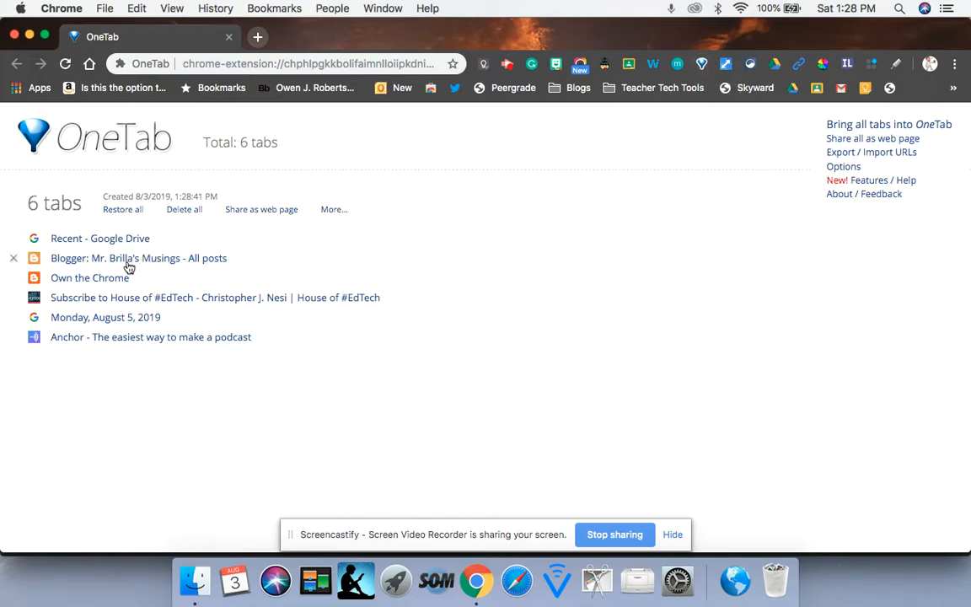
{"action": "left_click", "coordinate": [138, 258]}
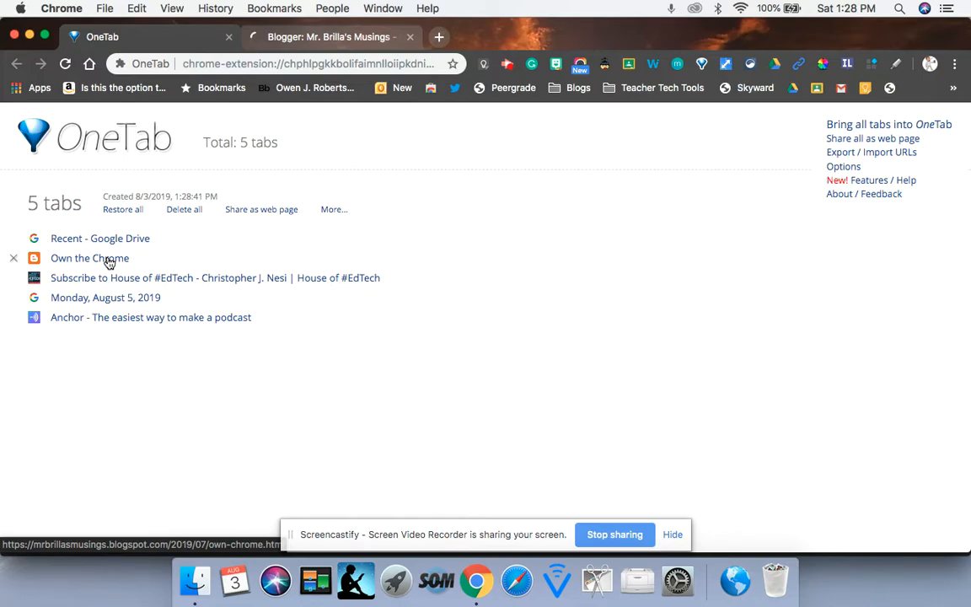
{"action": "mouse_move", "coordinate": [118, 317]}
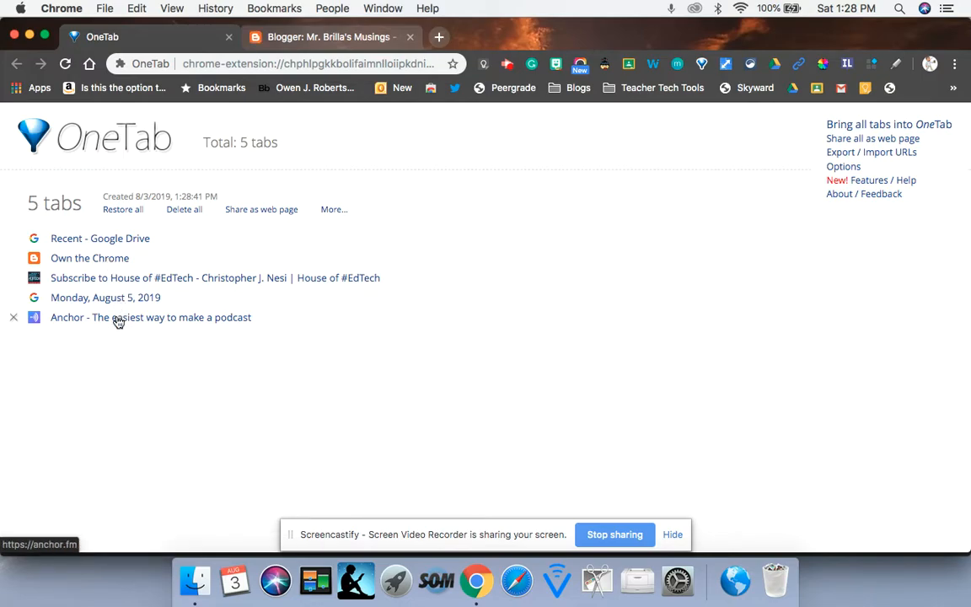
{"action": "left_click", "coordinate": [151, 317]}
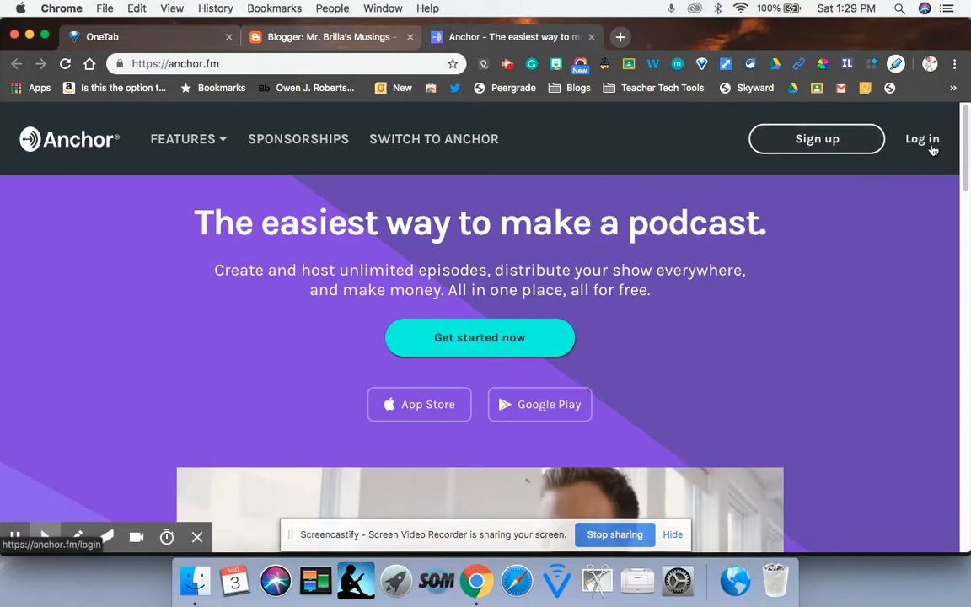
Log in with the saved credentials and land on the Mr. Brilla's Musings dashboard.
{"action": "left_click", "coordinate": [922, 139]}
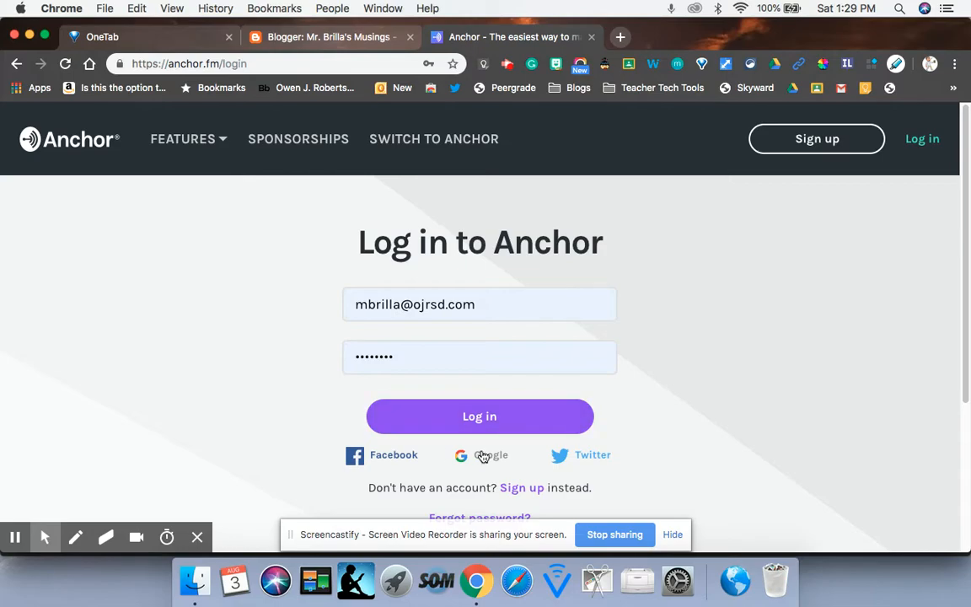
{"action": "left_click", "coordinate": [479, 414]}
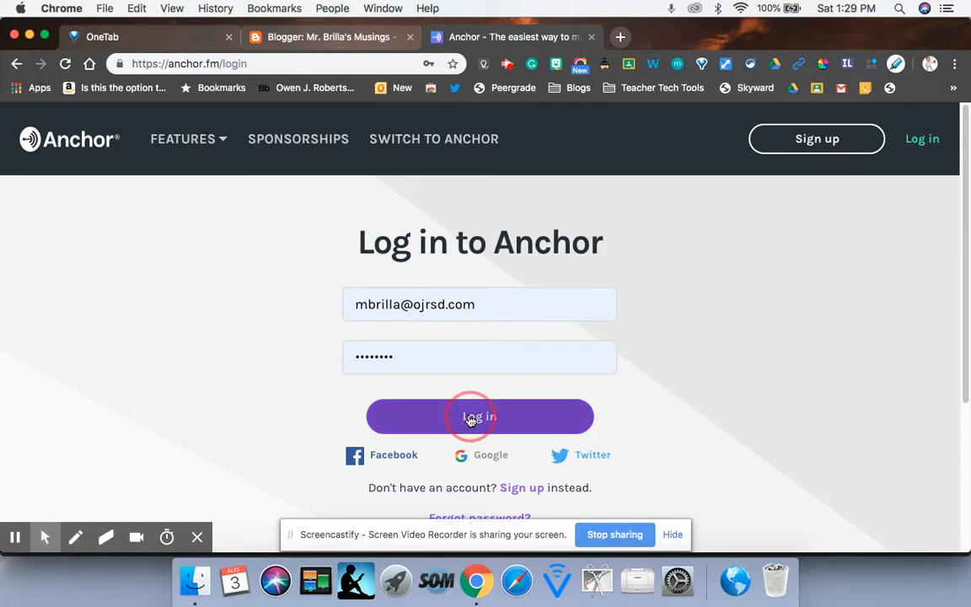
{"action": "left_click", "coordinate": [479, 416]}
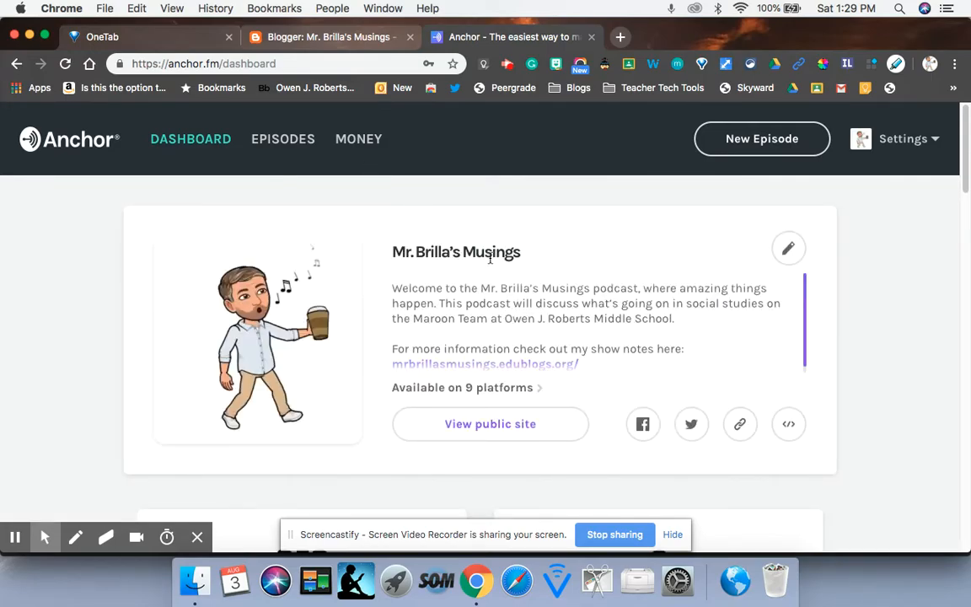
{"action": "scroll", "scroll_direction": "down", "scroll_amount": 3}
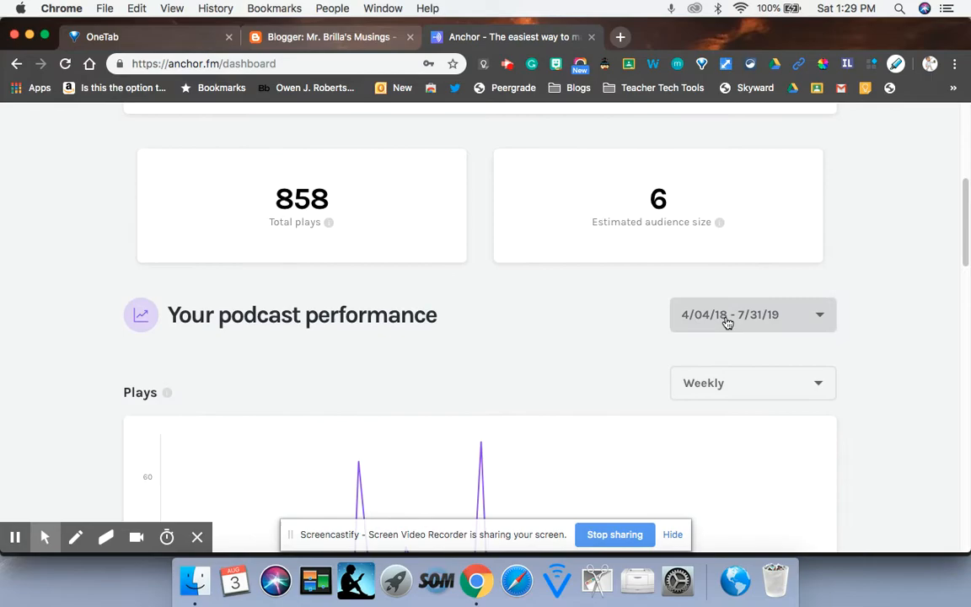
{"action": "scroll", "scroll_direction": "up", "scroll_amount": 3}
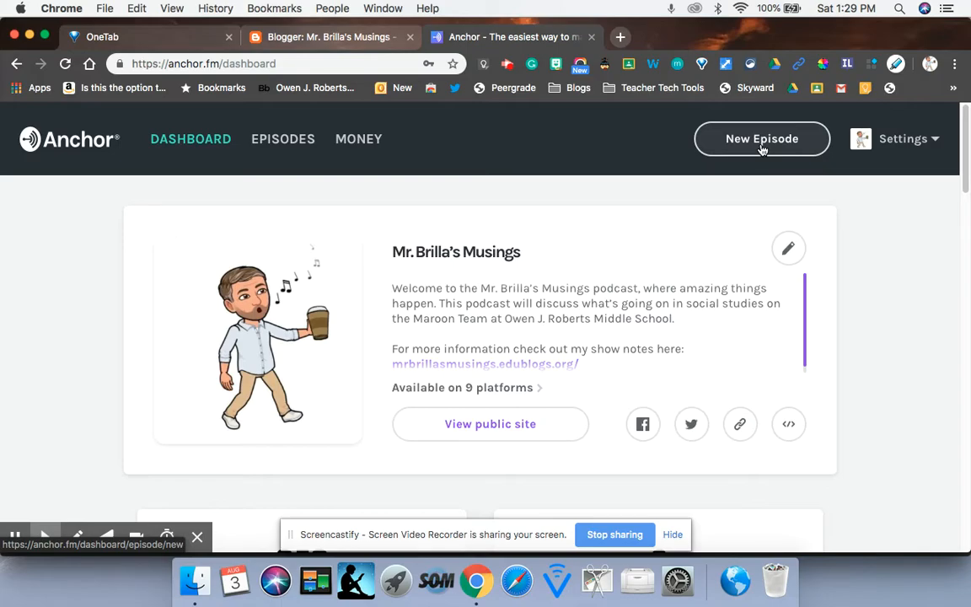
{"action": "mouse_move", "coordinate": [776, 152]}
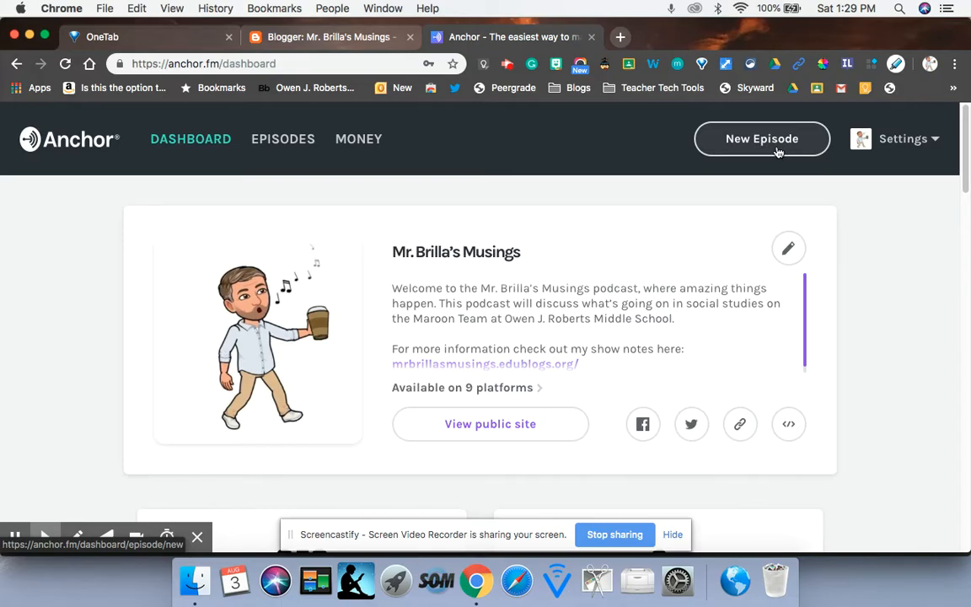
View the live Own the Chrome post from All posts and read its welcome text.
{"action": "left_click", "coordinate": [329, 37]}
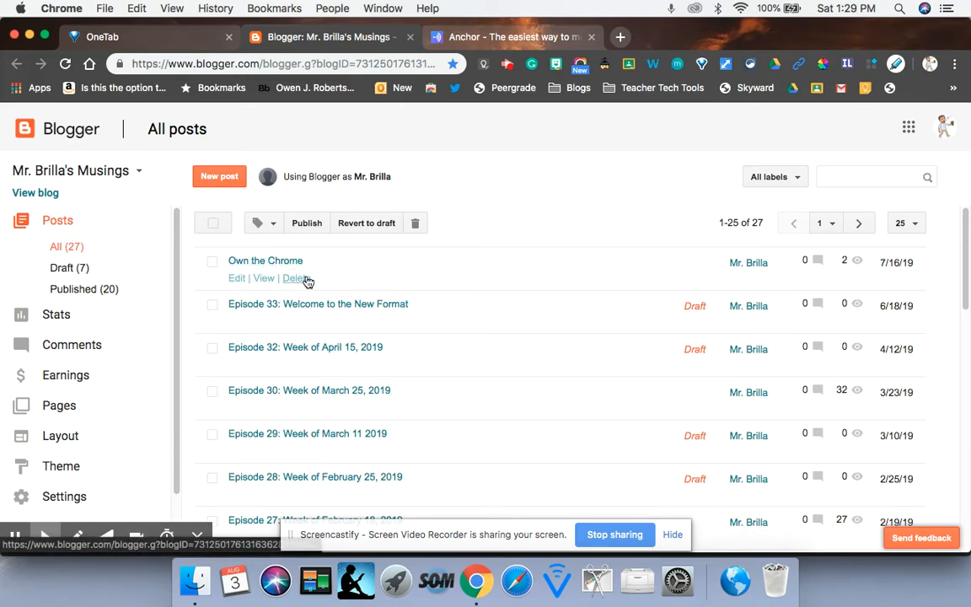
{"action": "left_click", "coordinate": [263, 278]}
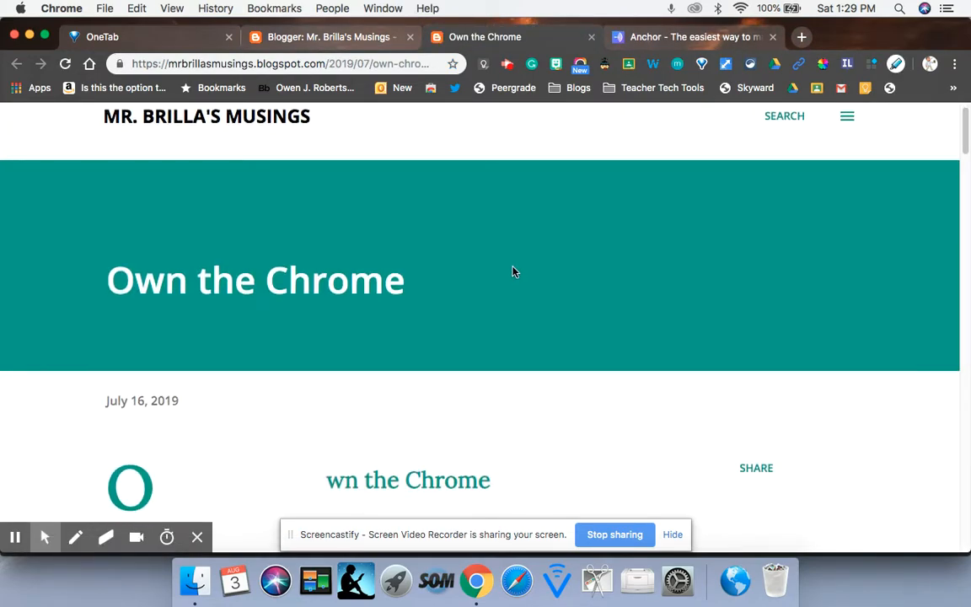
{"action": "scroll", "scroll_direction": "down", "scroll_amount": 3}
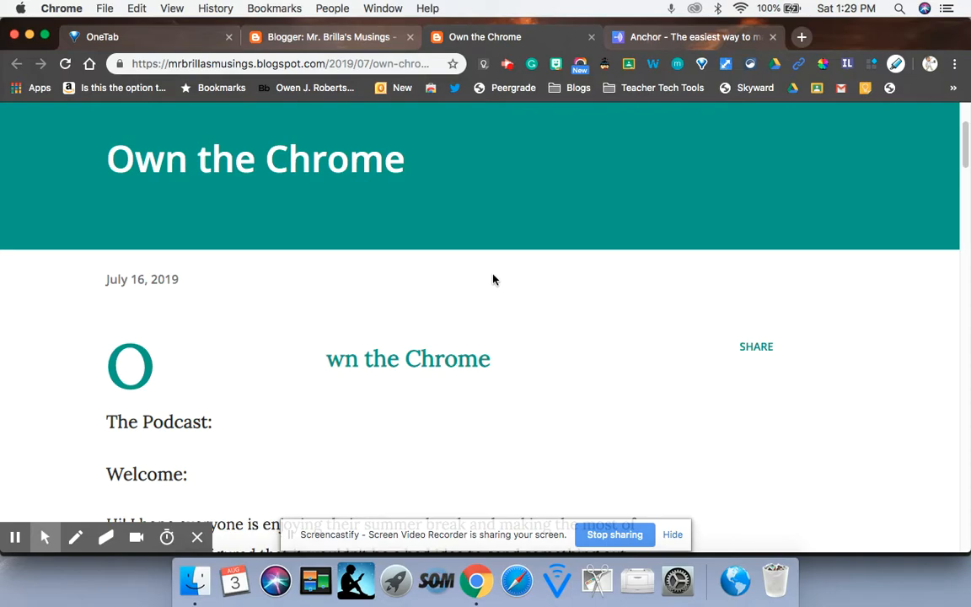
{"action": "scroll", "scroll_direction": "down", "scroll_amount": 3}
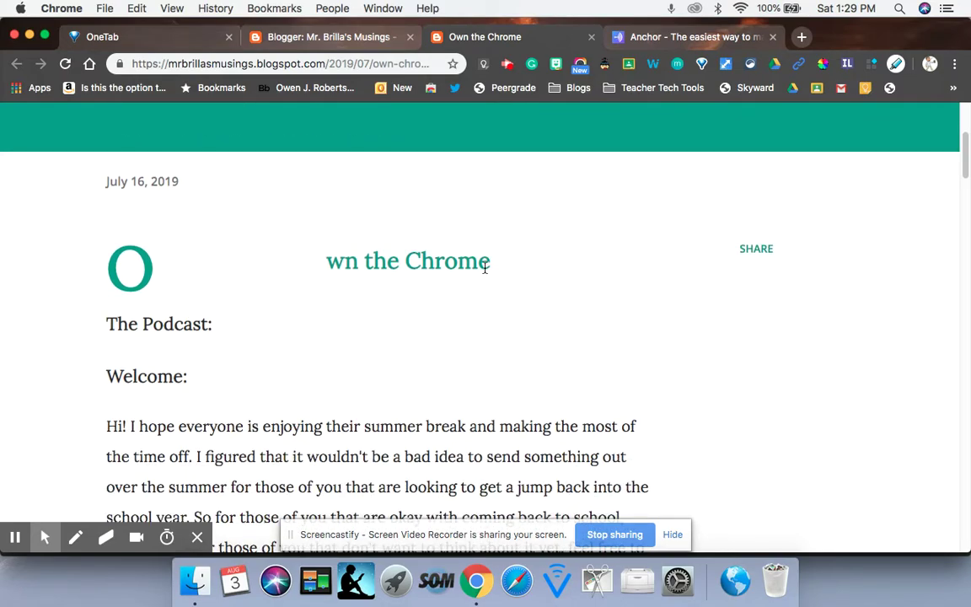
{"action": "scroll", "scroll_direction": "down", "scroll_amount": 3}
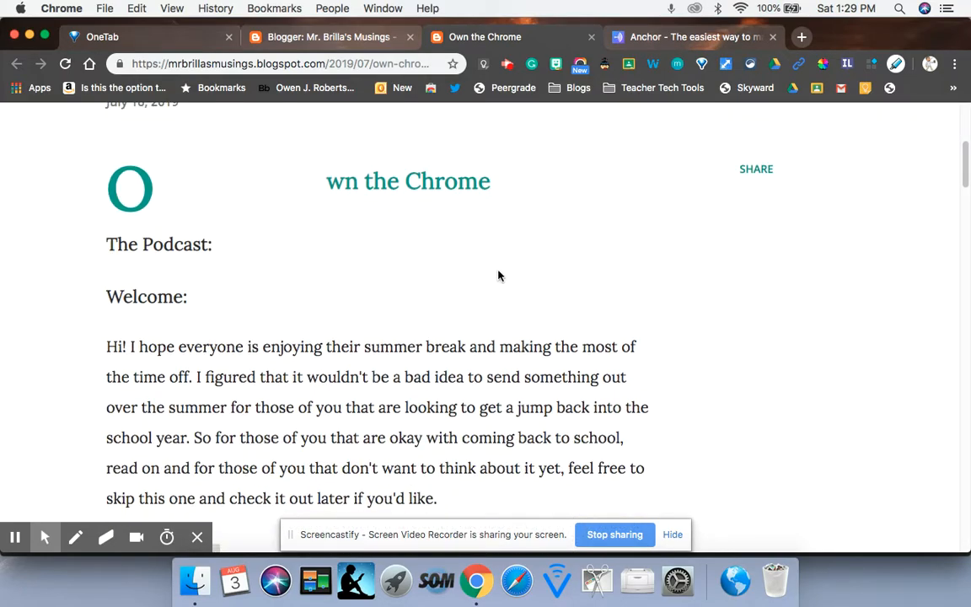
{"action": "mouse_move", "coordinate": [486, 276]}
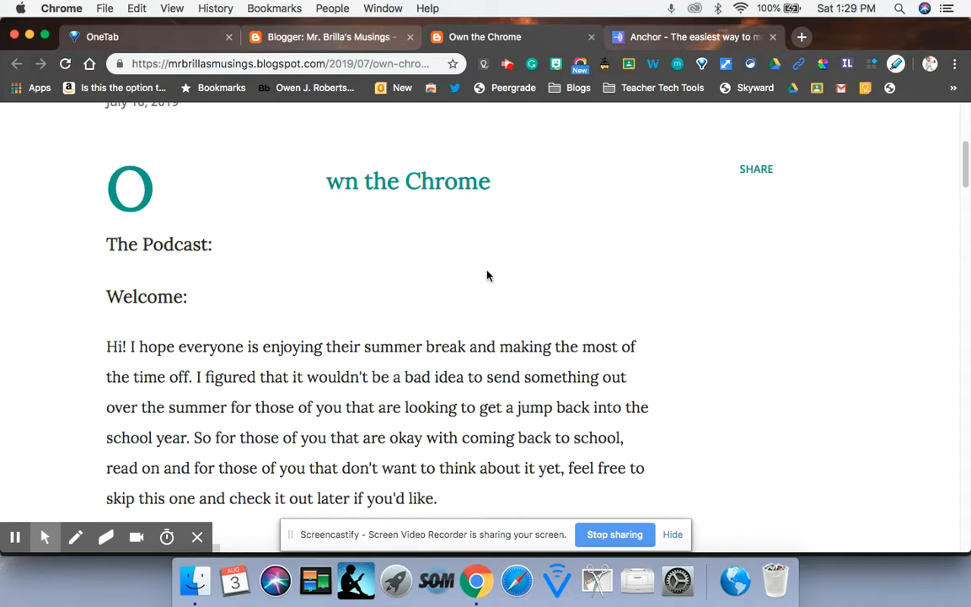
{"action": "mouse_move", "coordinate": [482, 256]}
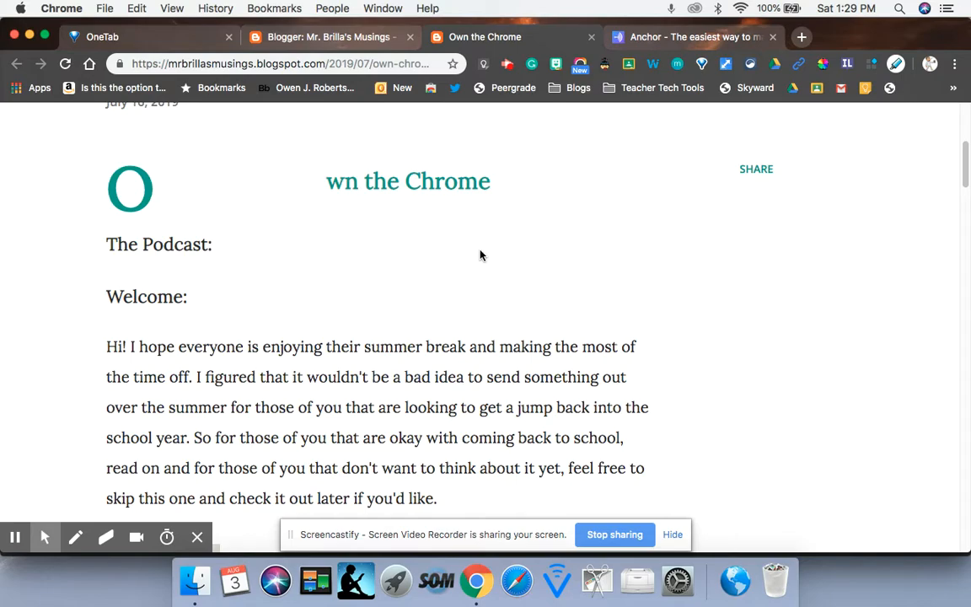
{"action": "mouse_move", "coordinate": [555, 37]}
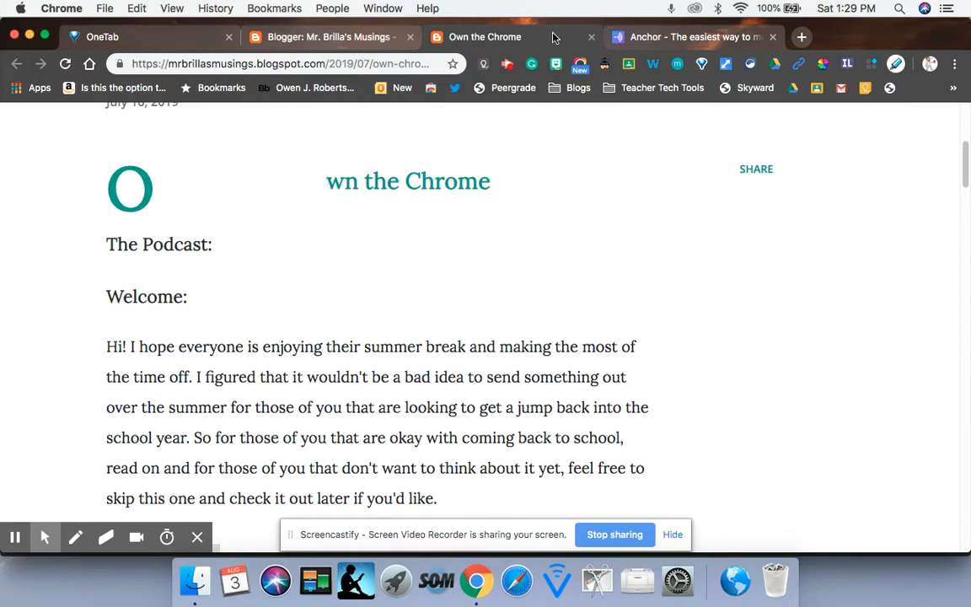
{"action": "mouse_move", "coordinate": [739, 75]}
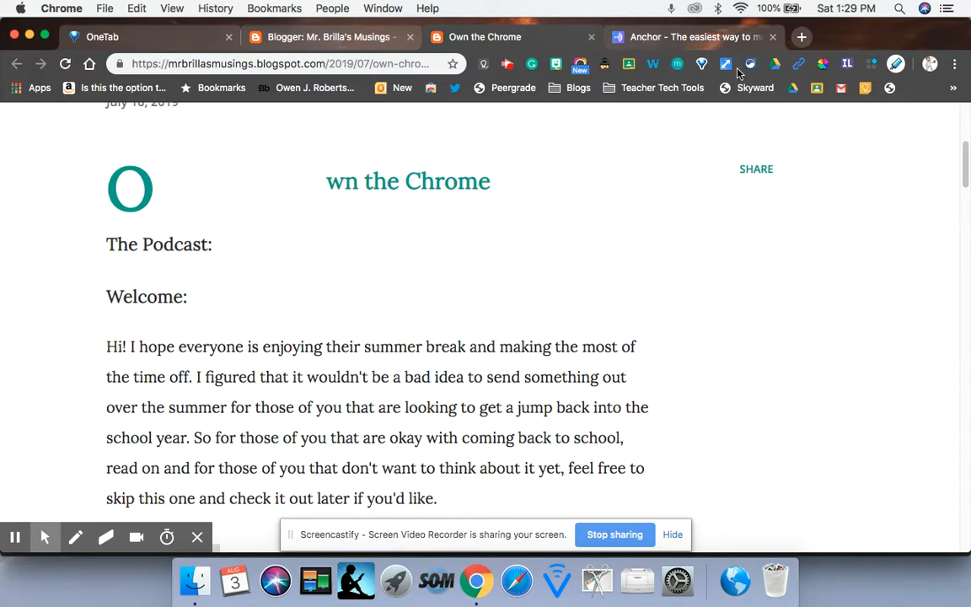
{"action": "mouse_move", "coordinate": [725, 64]}
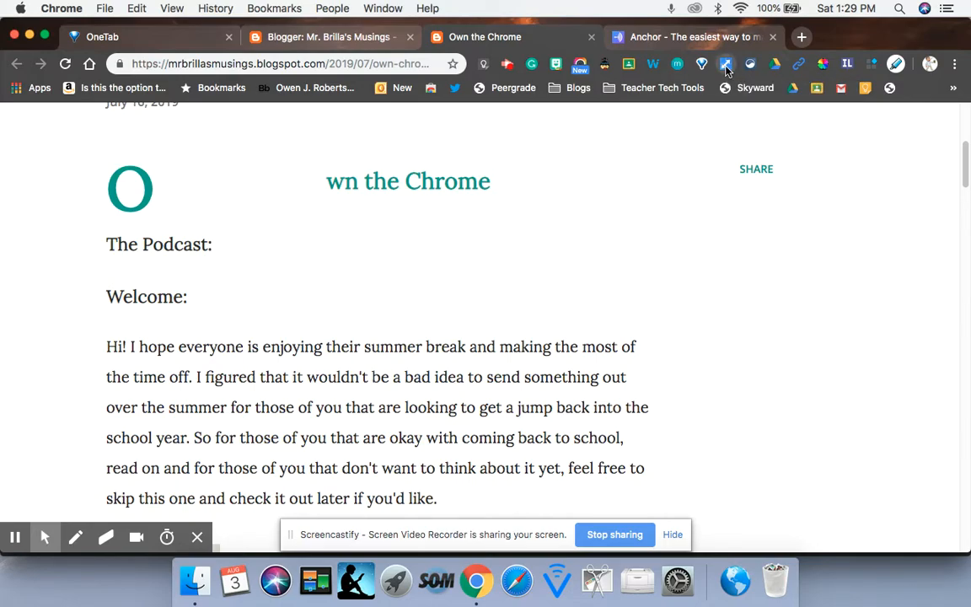
Split the window into two halves and return the Anchor half to the podcast dashboard.
{"action": "left_click", "coordinate": [725, 64]}
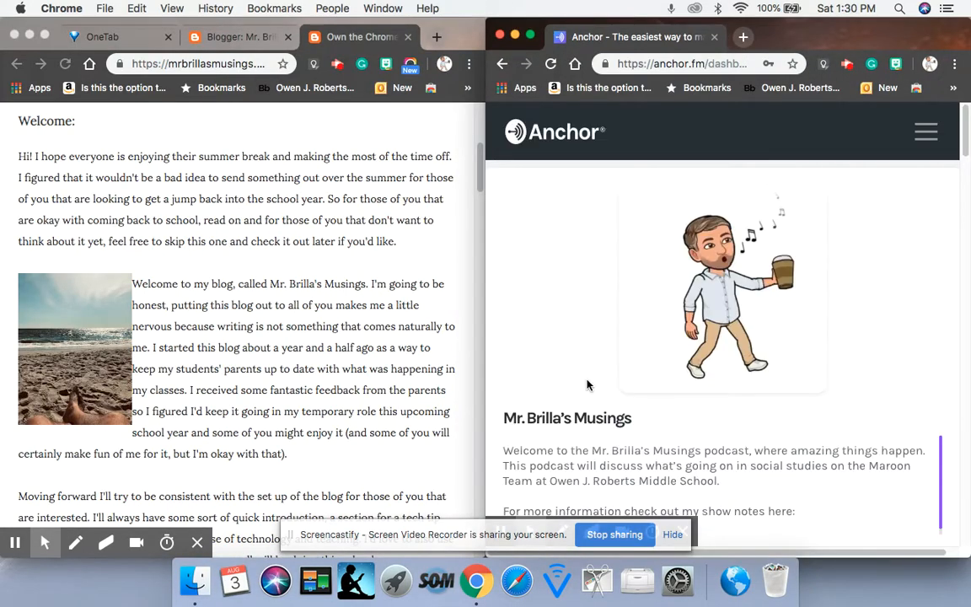
{"action": "scroll", "scroll_direction": "down", "scroll_amount": 3}
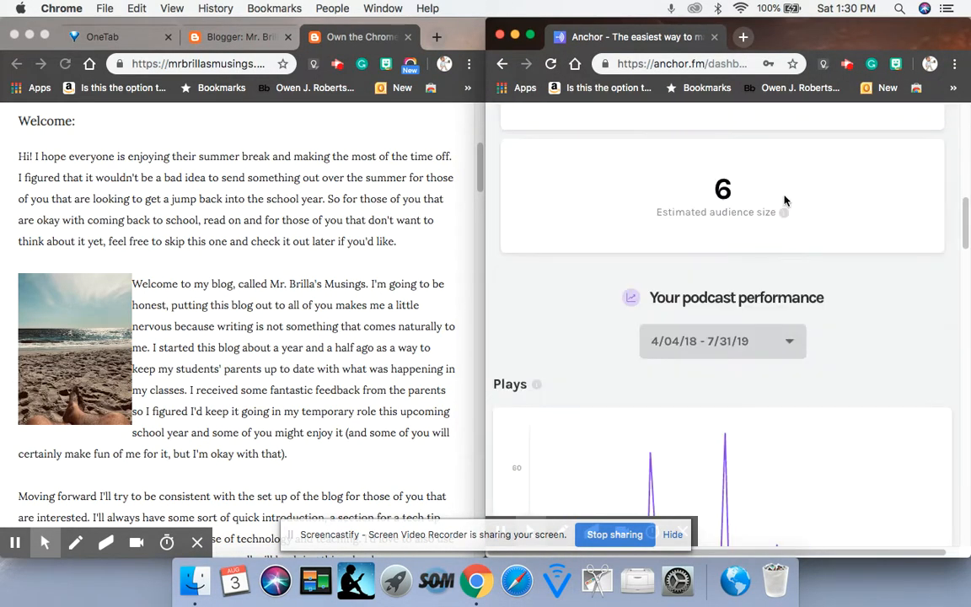
{"action": "scroll", "scroll_direction": "up", "scroll_amount": 3}
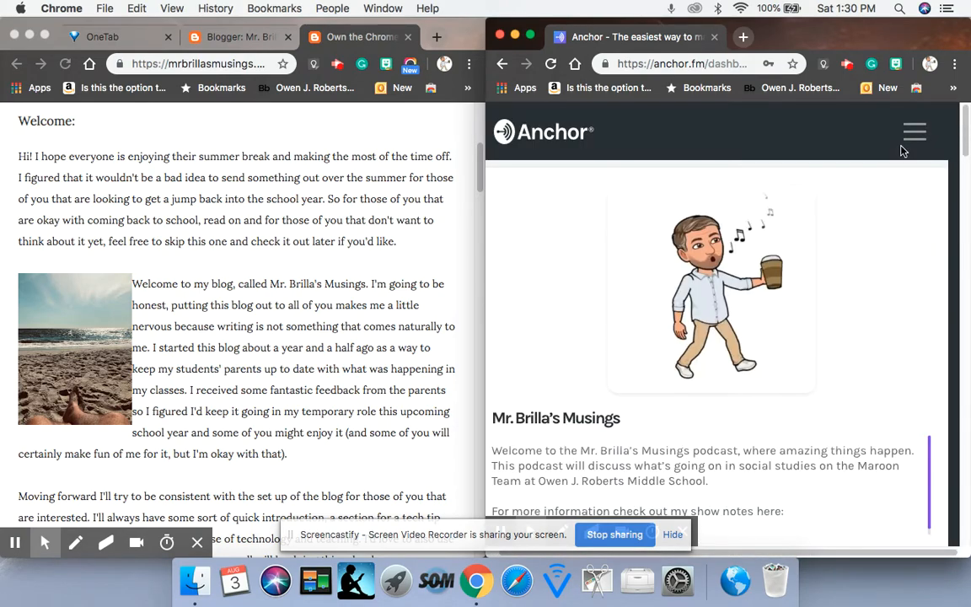
{"action": "left_click", "coordinate": [914, 131]}
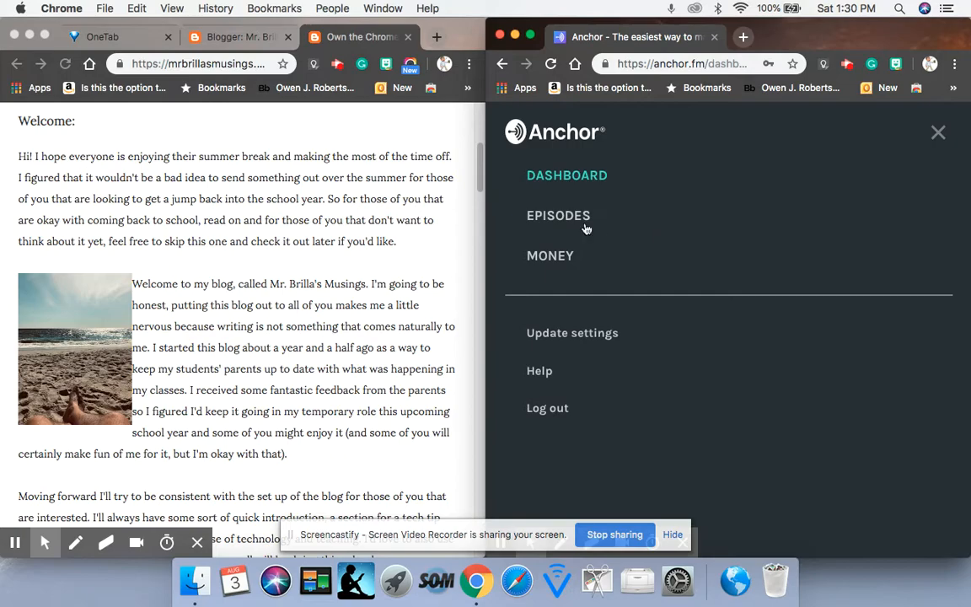
{"action": "left_click", "coordinate": [566, 175]}
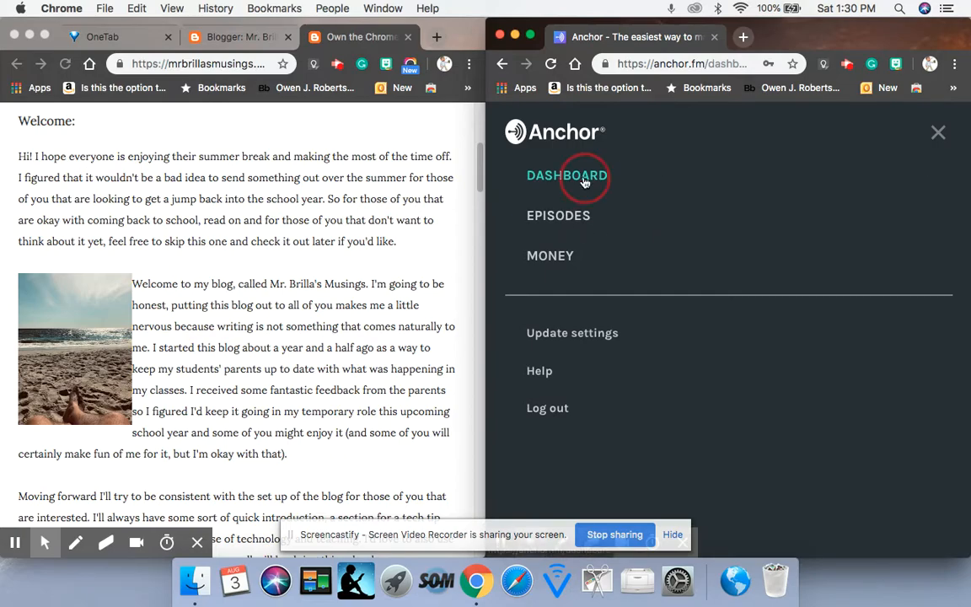
{"action": "left_click", "coordinate": [566, 175]}
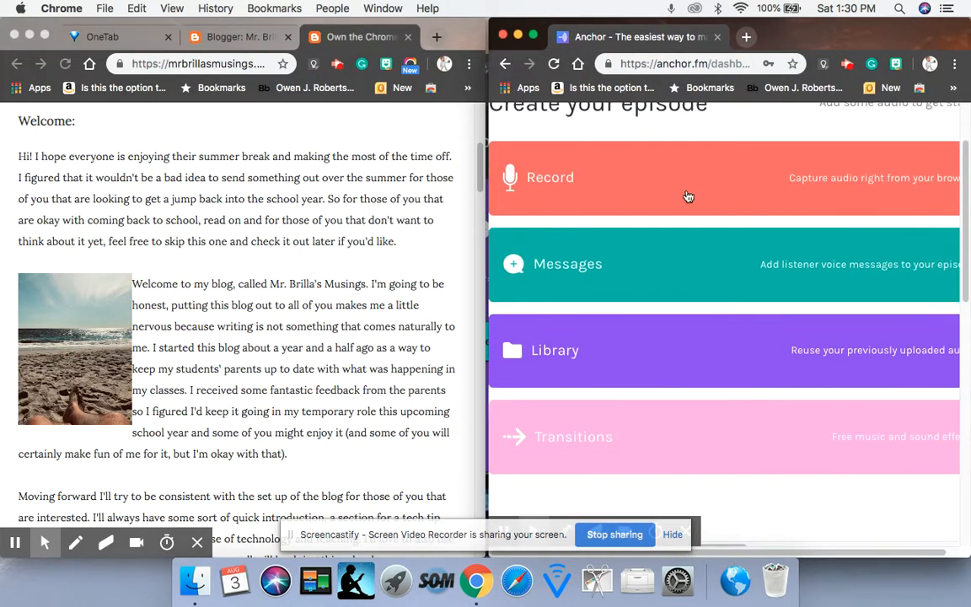
{"action": "mouse_move", "coordinate": [686, 182]}
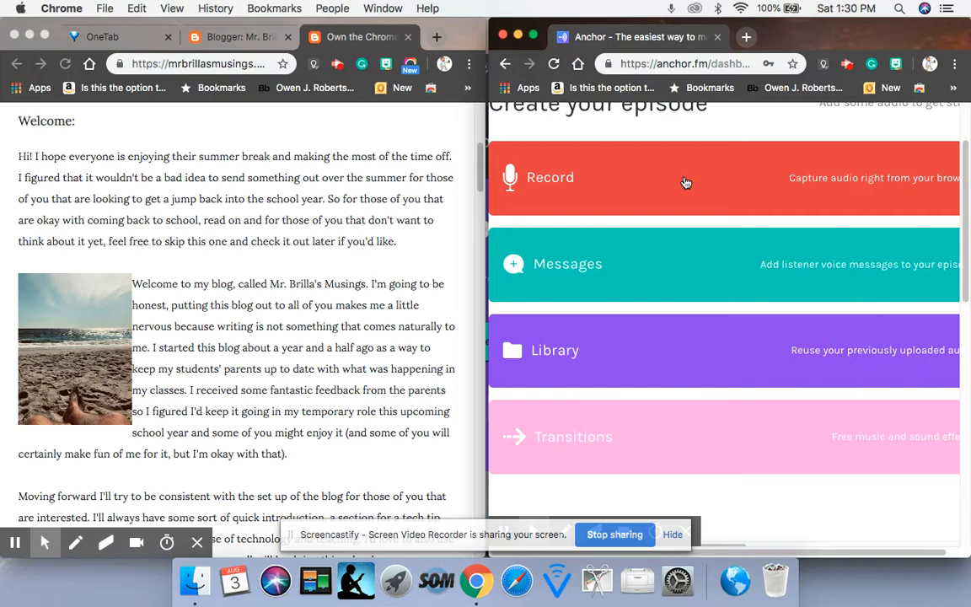
{"action": "mouse_move", "coordinate": [671, 259]}
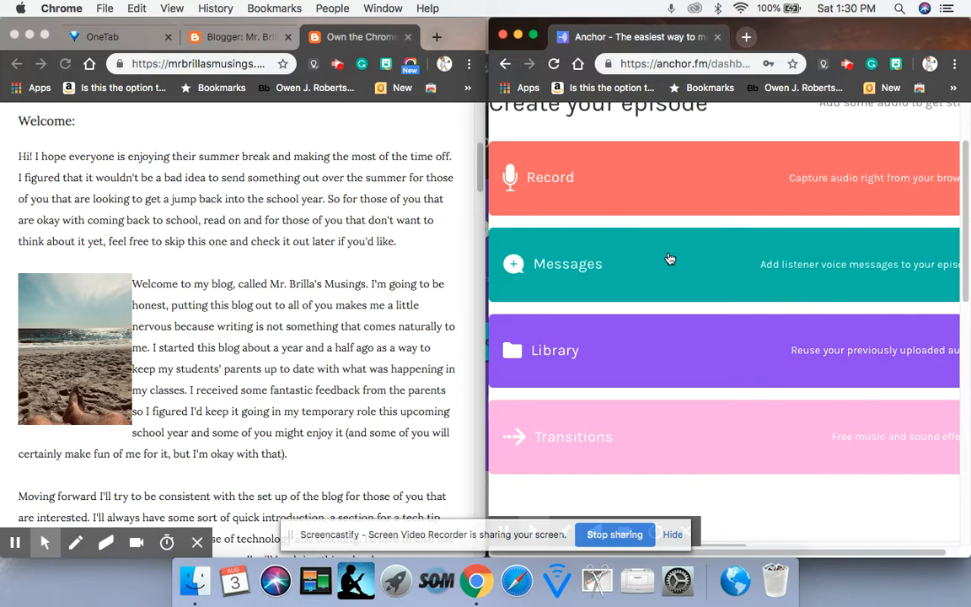
{"action": "mouse_move", "coordinate": [636, 350]}
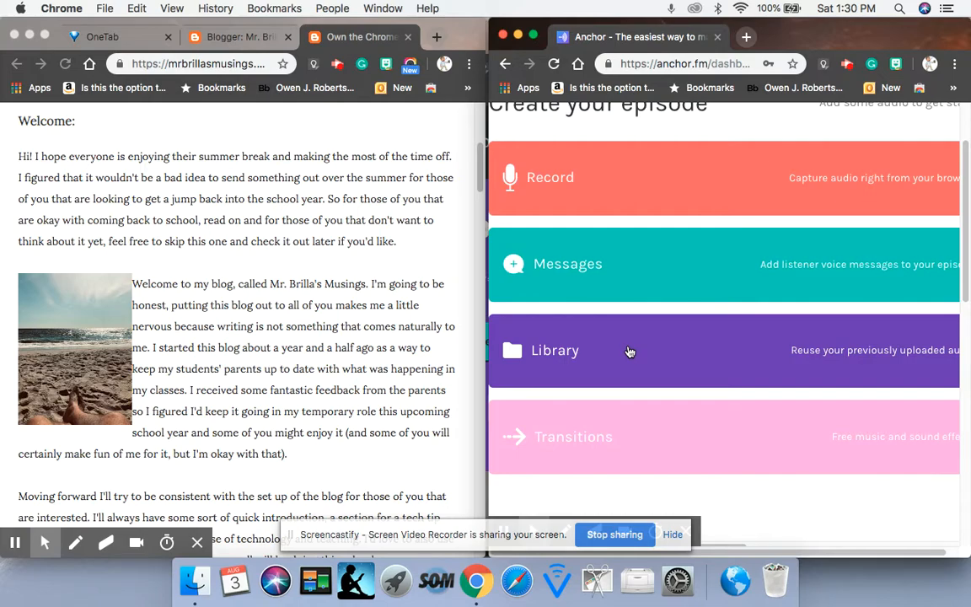
{"action": "mouse_move", "coordinate": [647, 408]}
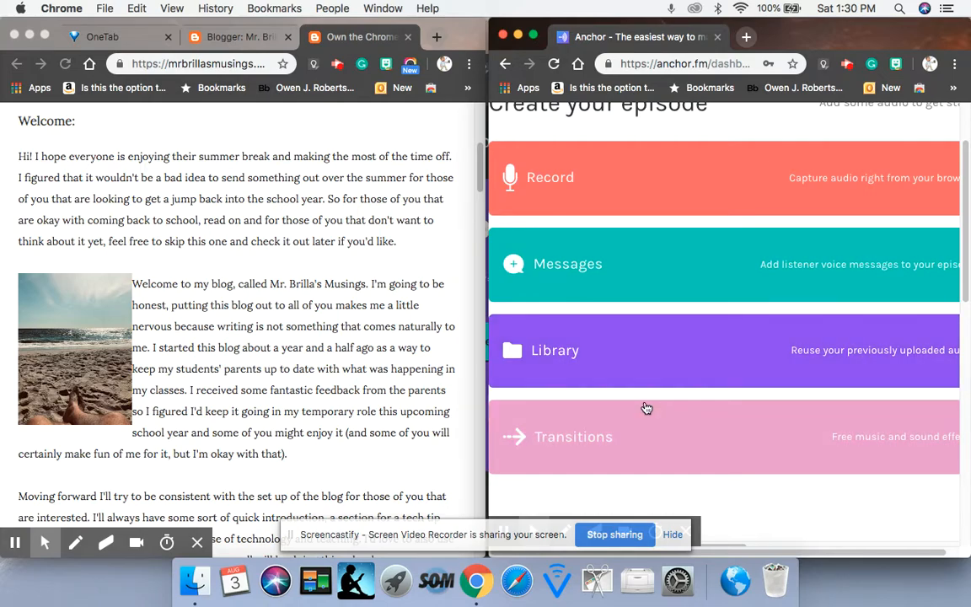
{"action": "mouse_move", "coordinate": [700, 471]}
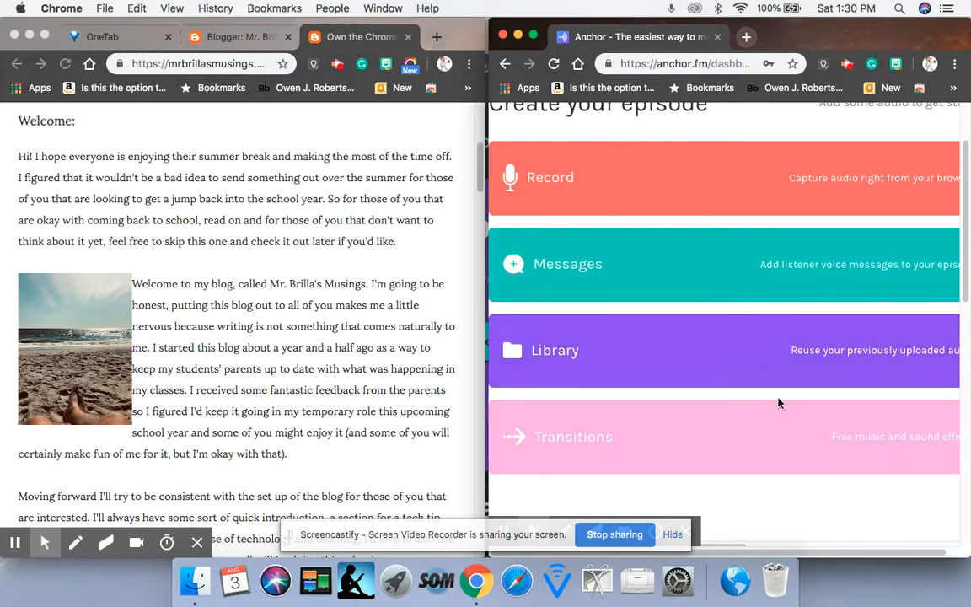
{"action": "mouse_move", "coordinate": [769, 494]}
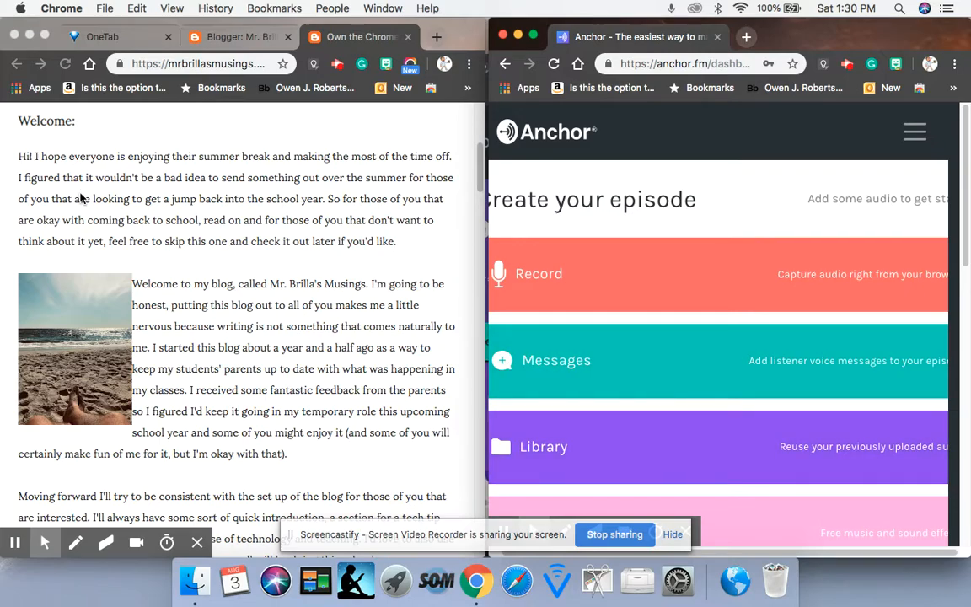
{"action": "mouse_move", "coordinate": [219, 263]}
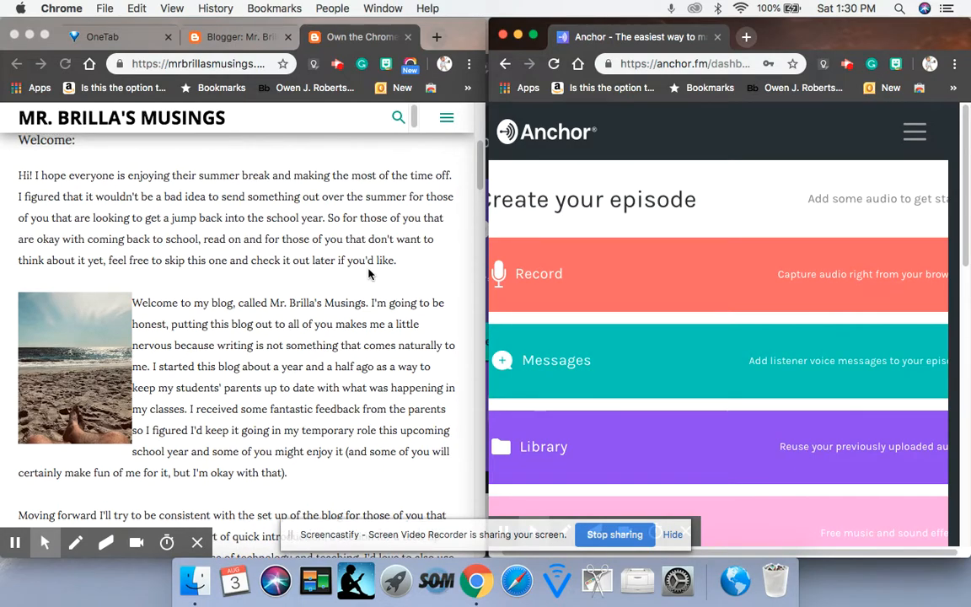
{"action": "mouse_move", "coordinate": [600, 285]}
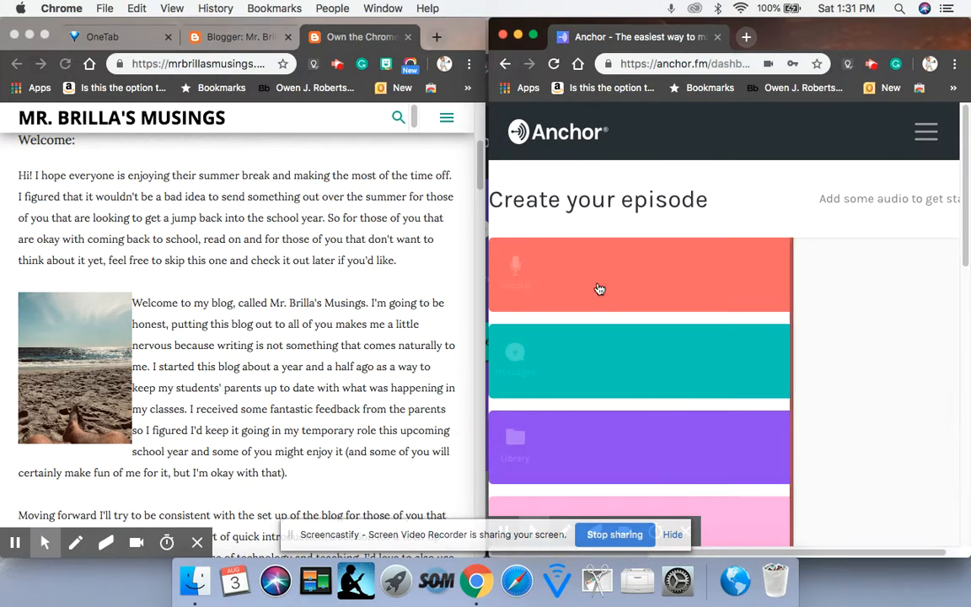
Record and save a roughly 17-second microphone clip into the audio library.
{"action": "left_click", "coordinate": [516, 269]}
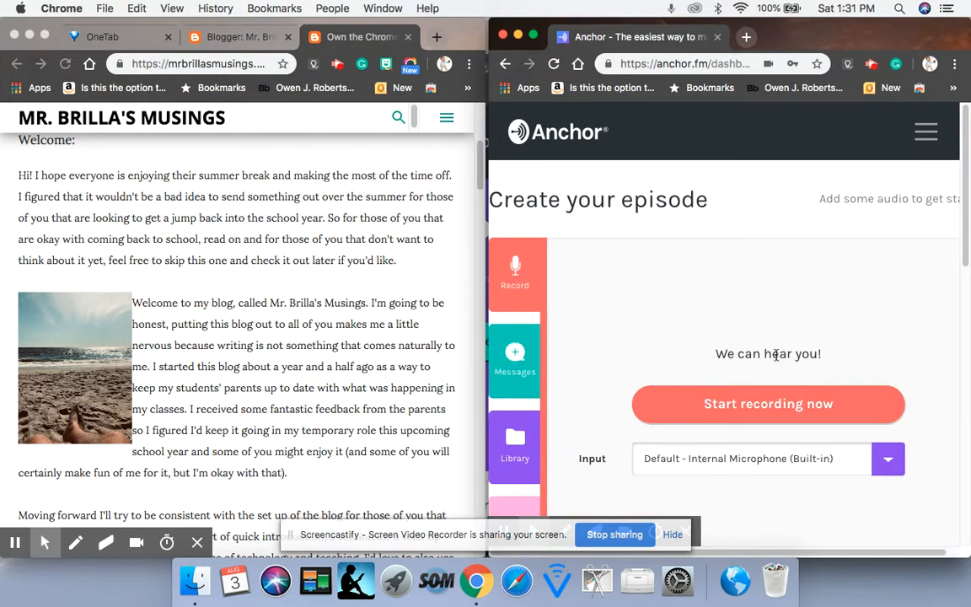
{"action": "mouse_move", "coordinate": [721, 388]}
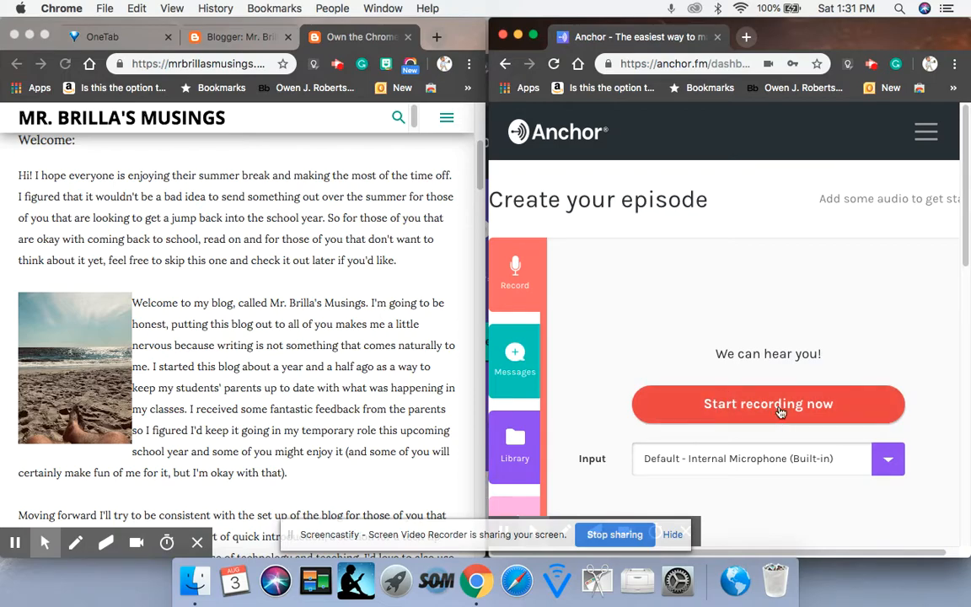
{"action": "left_click", "coordinate": [769, 404]}
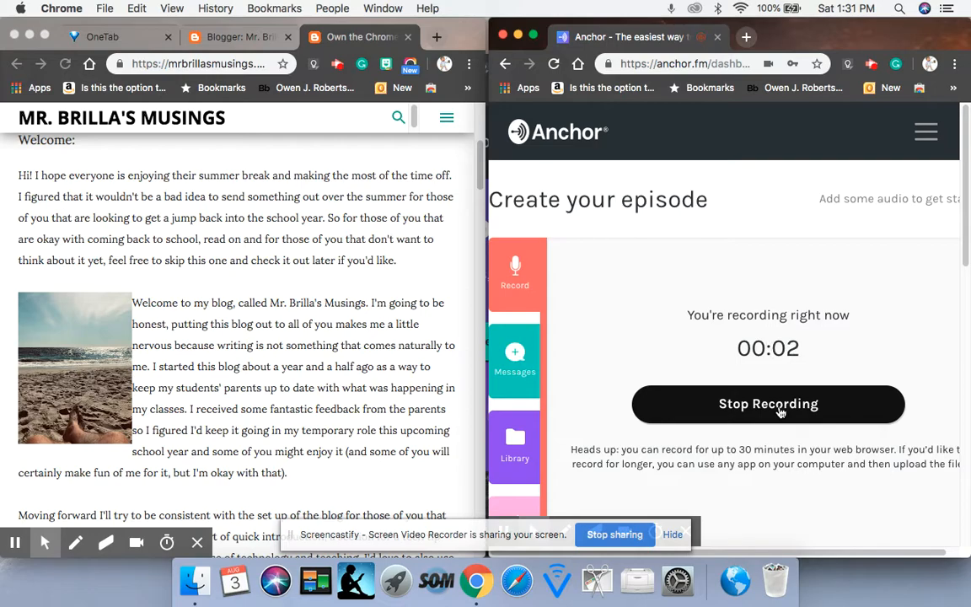
{"action": "mouse_move", "coordinate": [684, 398]}
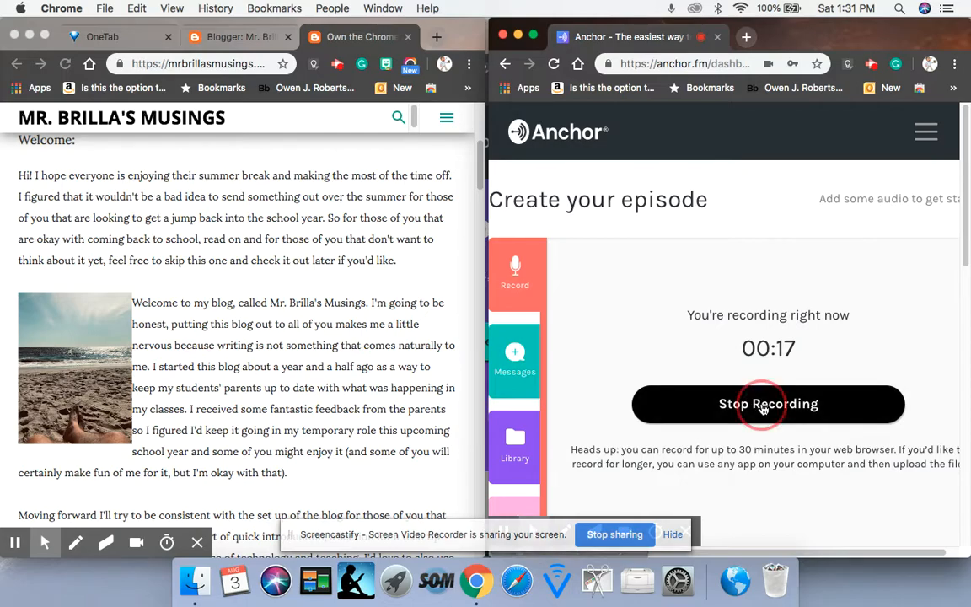
{"action": "left_click", "coordinate": [768, 404]}
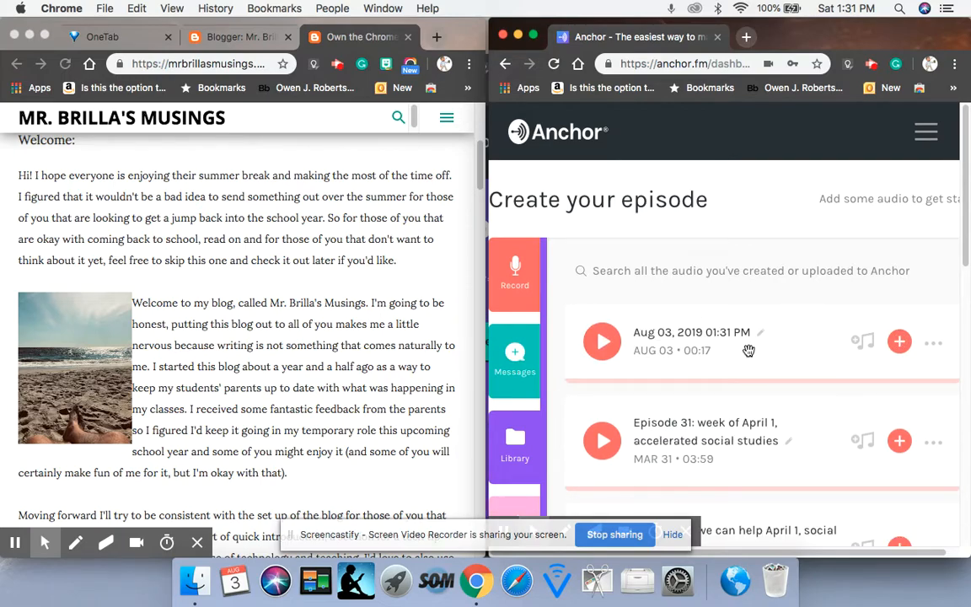
{"action": "mouse_move", "coordinate": [750, 337]}
{"action": "type", "text": "AM"}
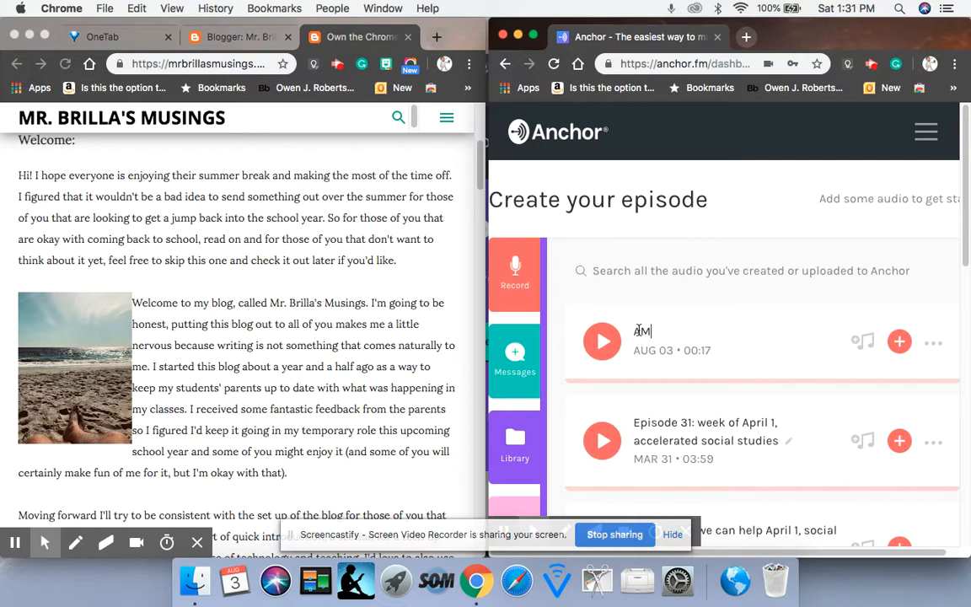
Rename the new clip to 'Season 3: Episode 1-Introduction Segment.'.
{"action": "key", "text": "backspace"}
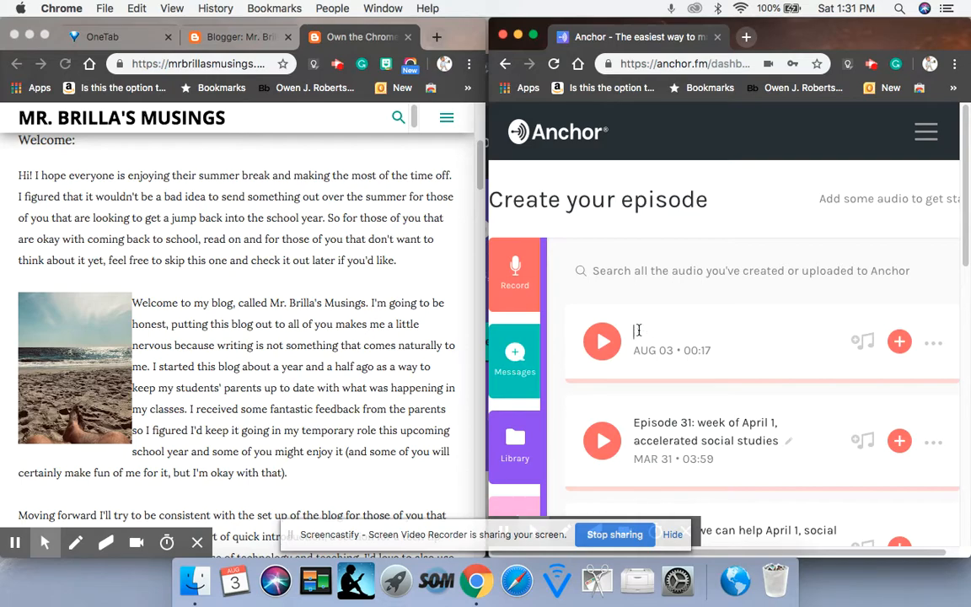
{"action": "type", "text": "Season"}
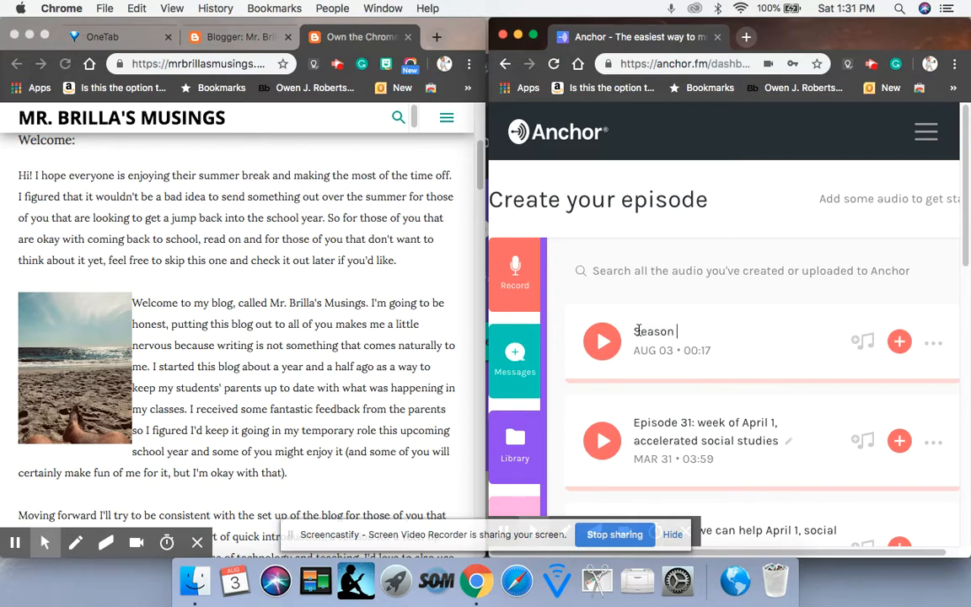
{"action": "type", "text": "3: E"}
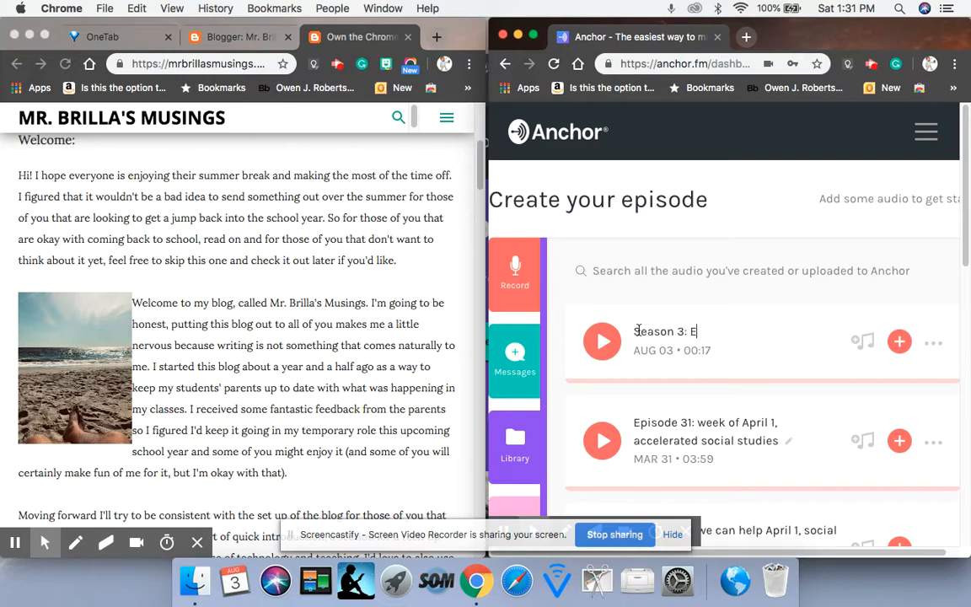
{"action": "type", "text": "pisode 1"}
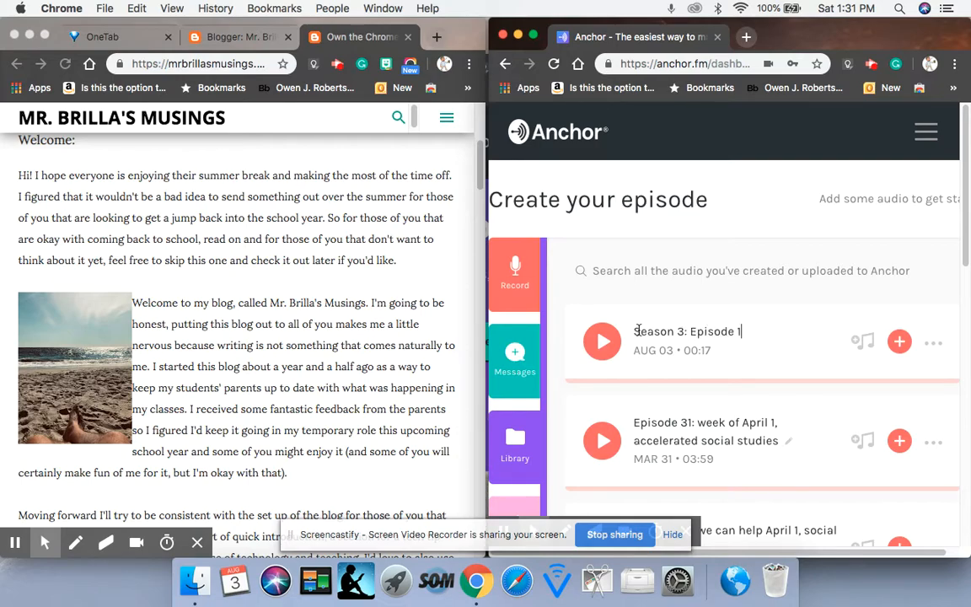
{"action": "type", "text": "Introd"}
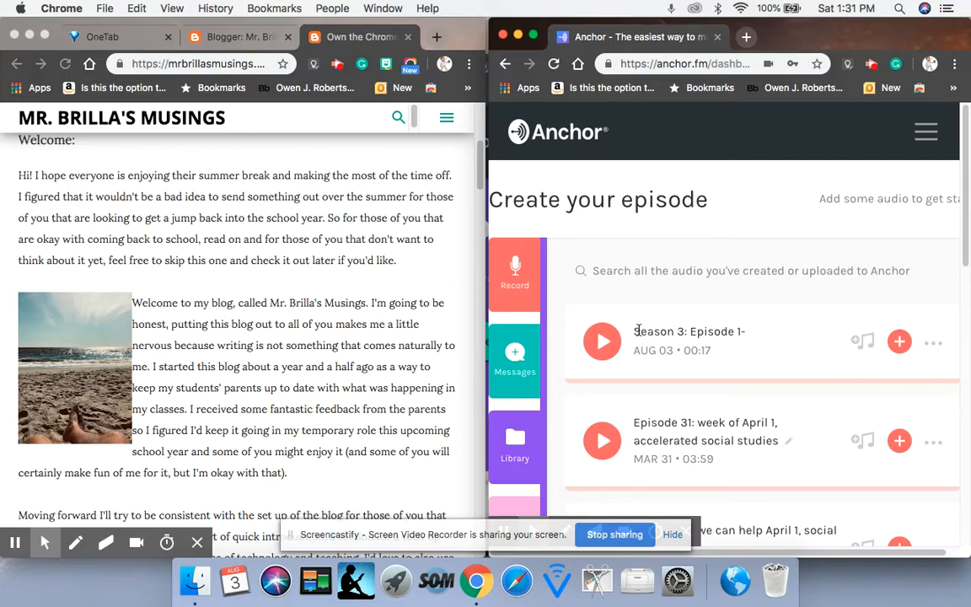
{"action": "type", "text": "-Introduction S"}
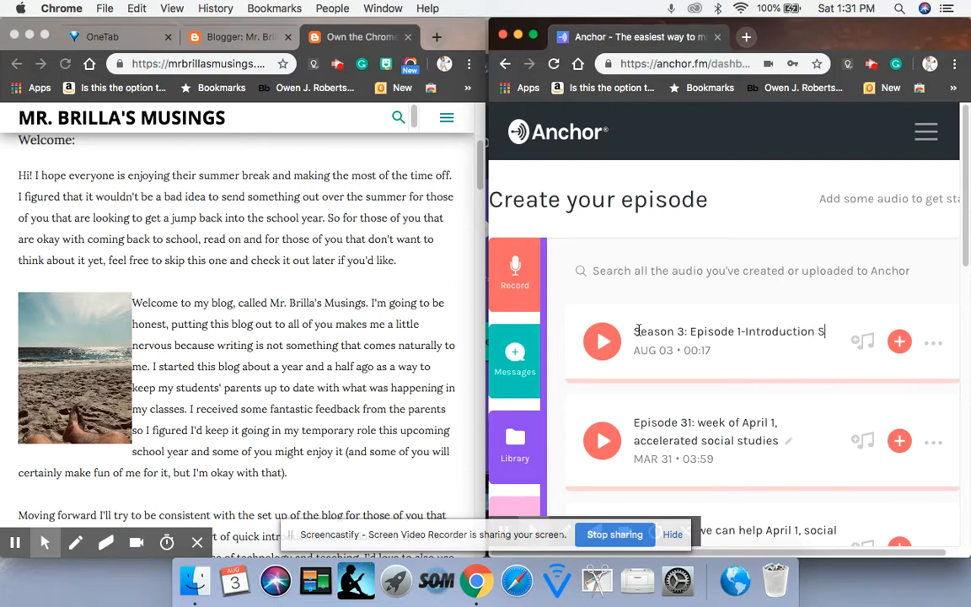
{"action": "type", "text": "Segment."}
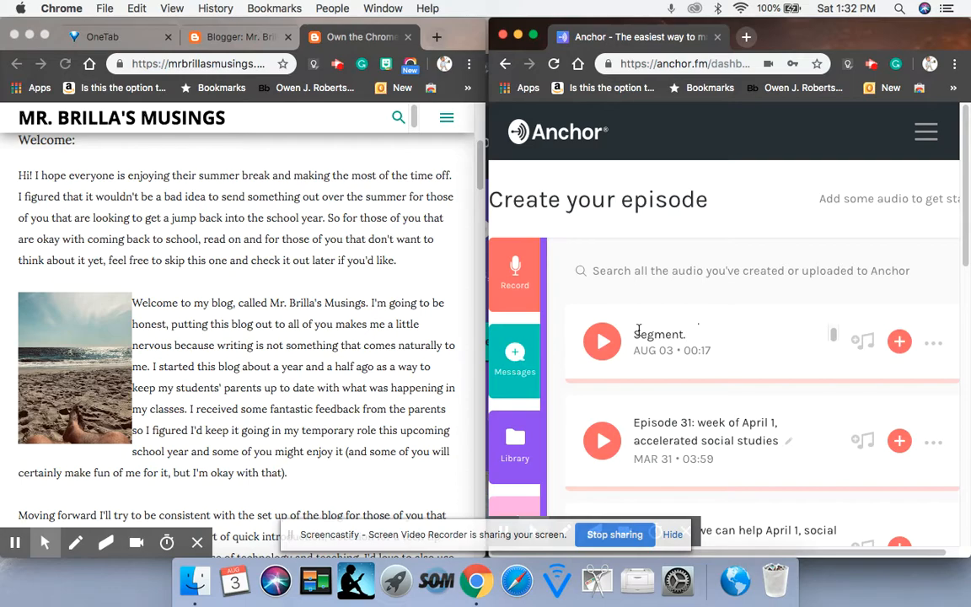
{"action": "mouse_move", "coordinate": [898, 341]}
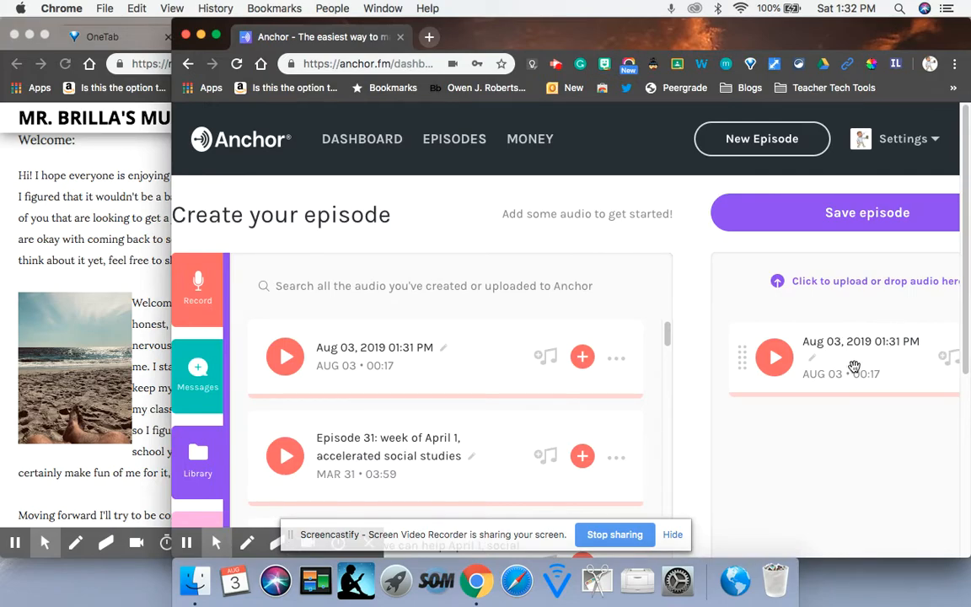
Find the 24-second Welcome Segment in the Library and add it after the first recording.
{"action": "scroll", "scroll_direction": "up", "scroll_amount": 3}
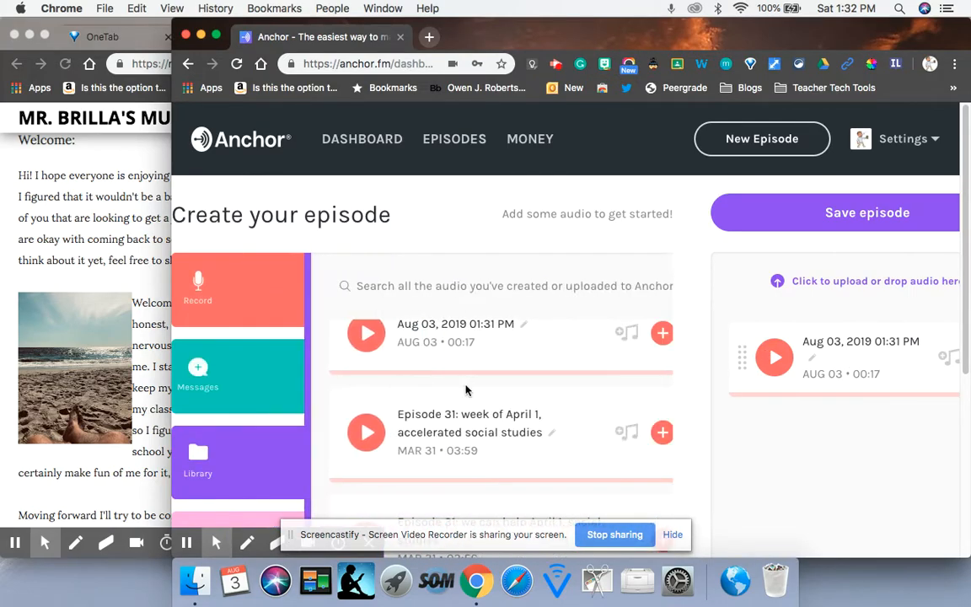
{"action": "scroll", "scroll_direction": "down", "scroll_amount": 3}
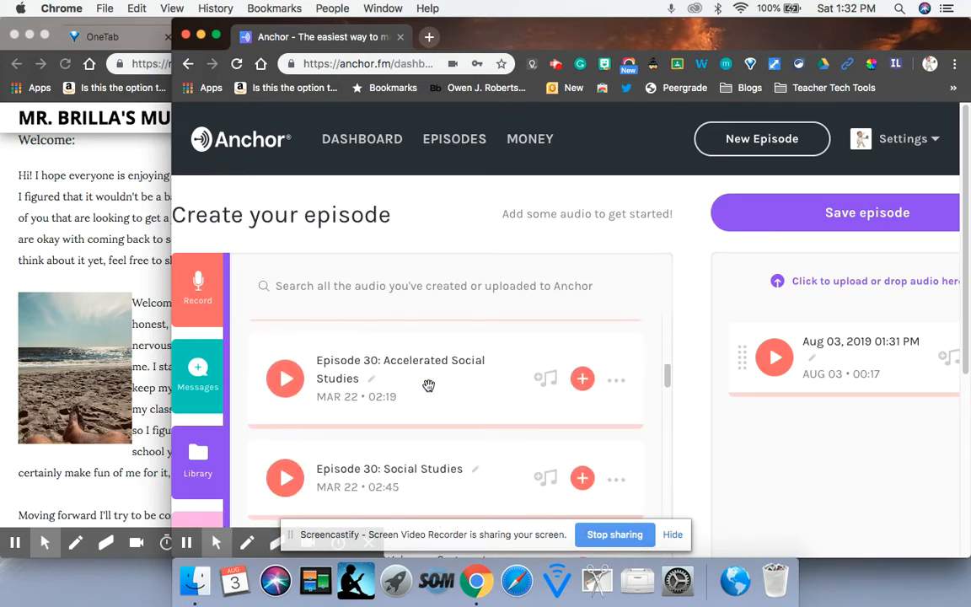
{"action": "scroll", "scroll_direction": "down", "scroll_amount": 3}
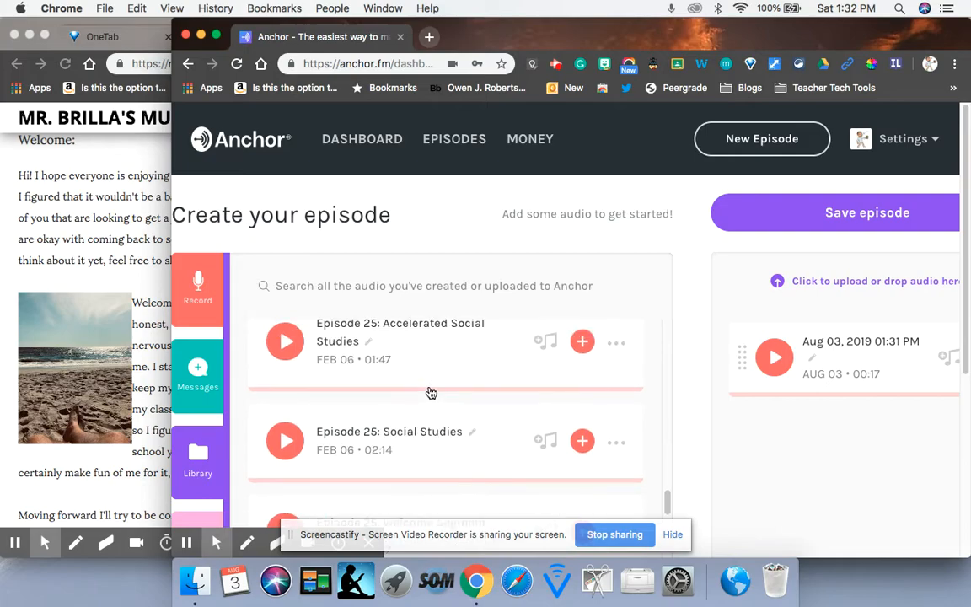
{"action": "scroll", "scroll_direction": "down", "scroll_amount": 3}
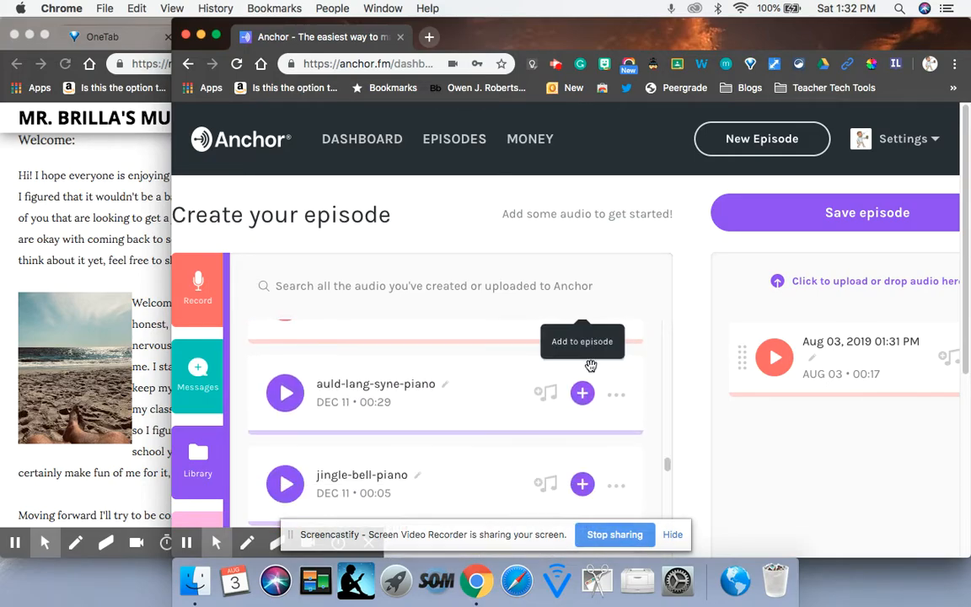
{"action": "scroll", "scroll_direction": "down", "scroll_amount": 3}
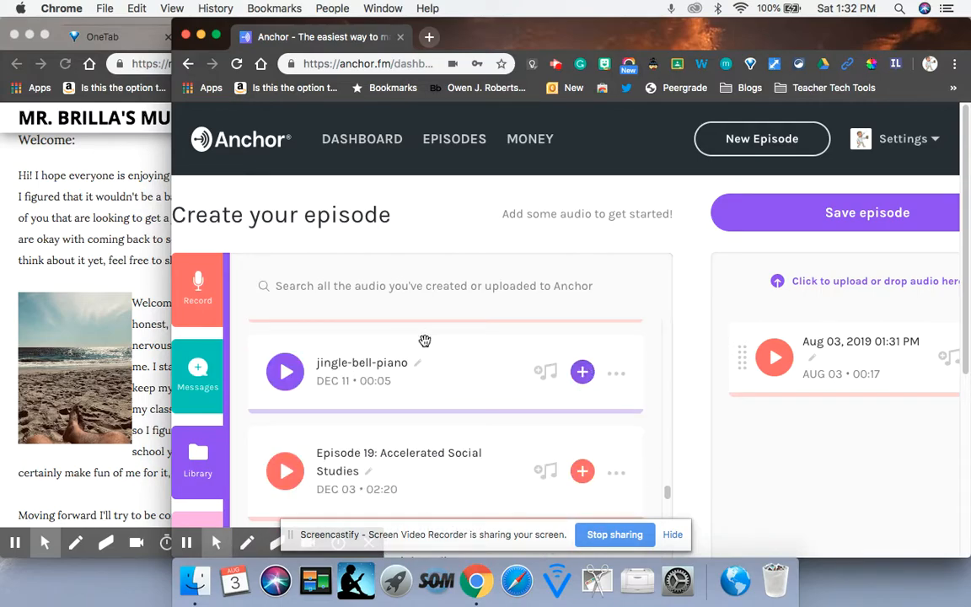
{"action": "scroll", "scroll_direction": "down", "scroll_amount": 3}
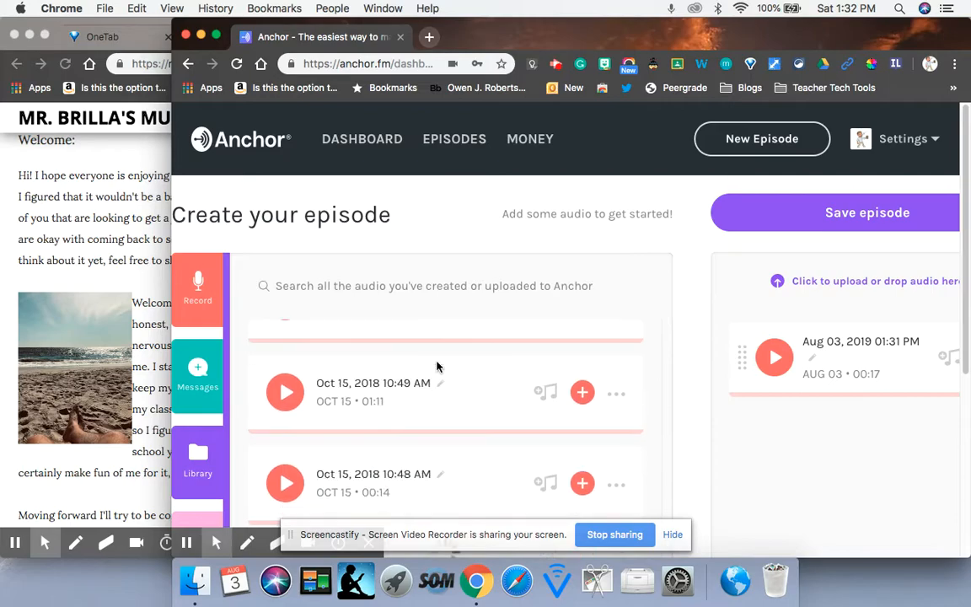
{"action": "scroll", "scroll_direction": "down", "scroll_amount": 3}
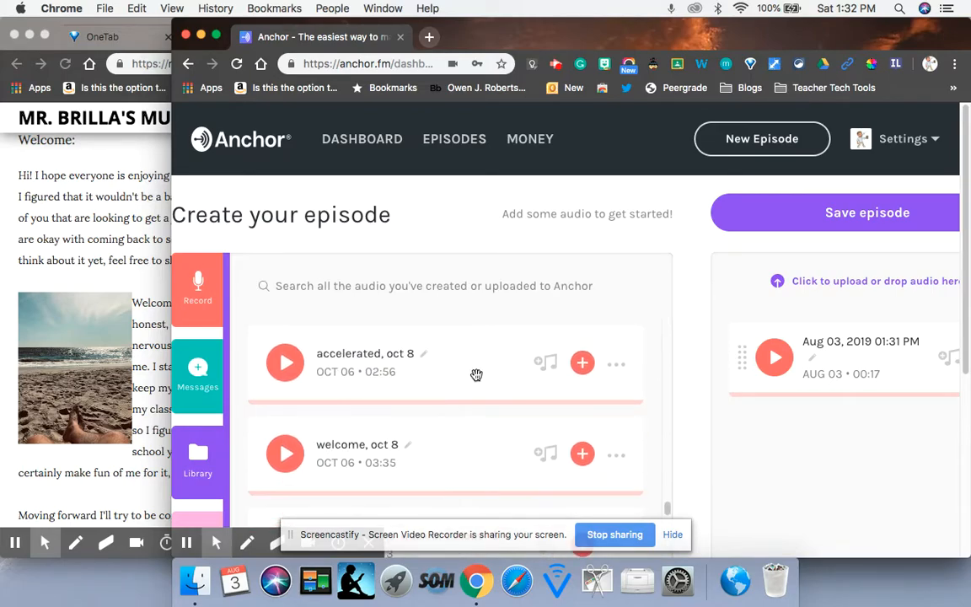
{"action": "scroll", "scroll_direction": "down", "scroll_amount": 3}
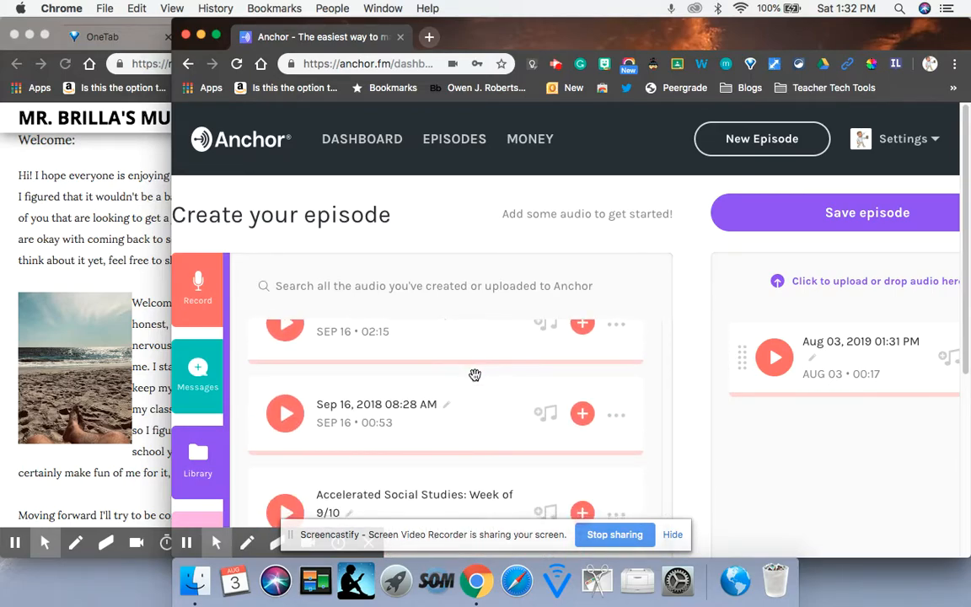
{"action": "scroll", "scroll_direction": "up", "scroll_amount": 3}
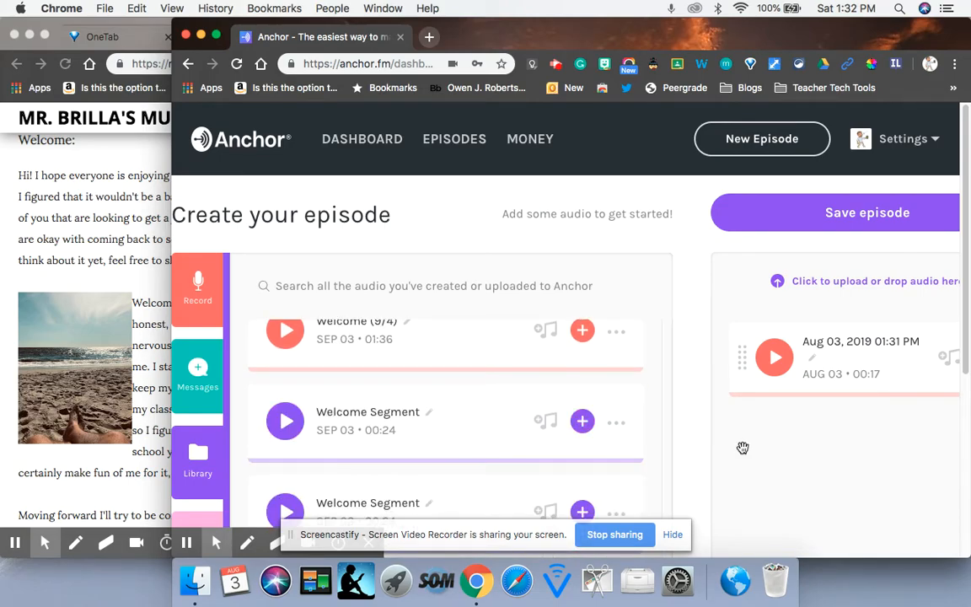
{"action": "left_click", "coordinate": [583, 421]}
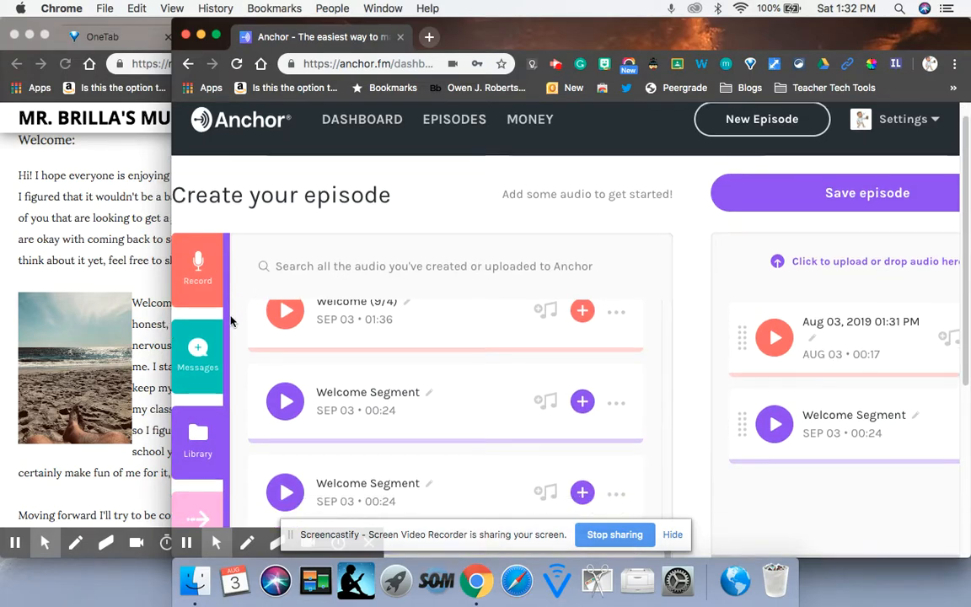
{"action": "scroll", "scroll_direction": "down", "scroll_amount": 3}
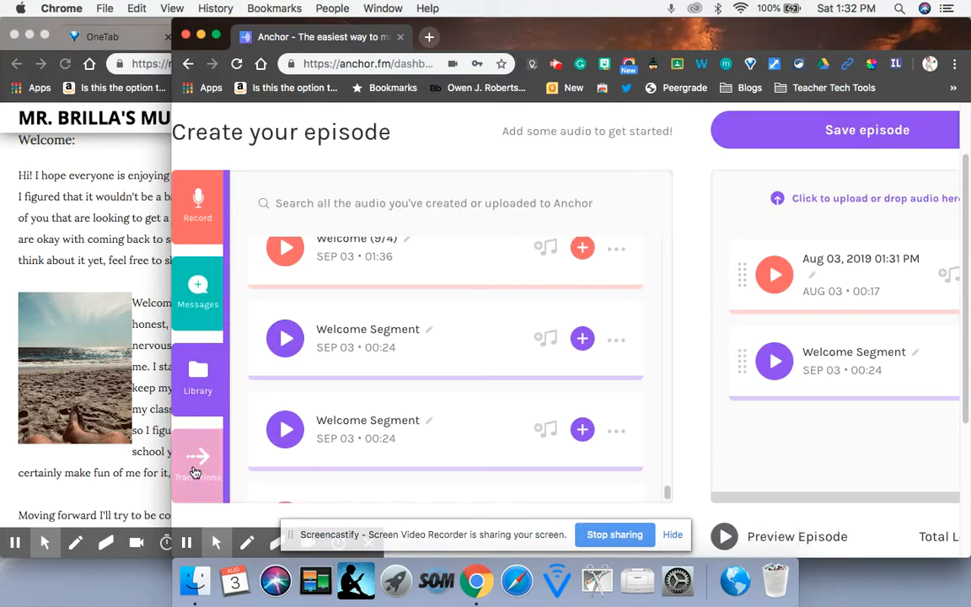
Browse the Transitions collection to locate the 3-second House sound.
{"action": "left_click", "coordinate": [197, 463]}
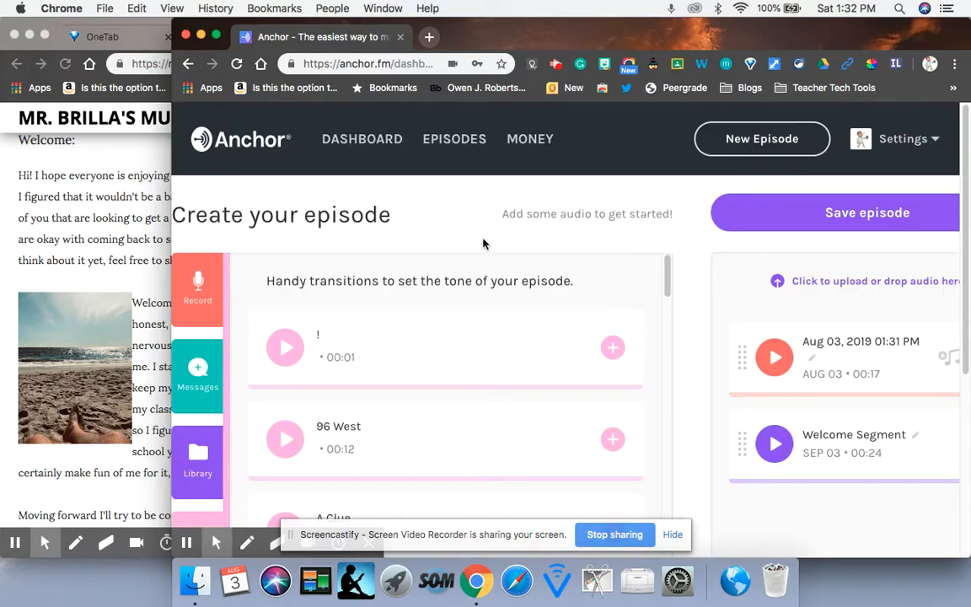
{"action": "scroll", "scroll_direction": "down", "scroll_amount": 3}
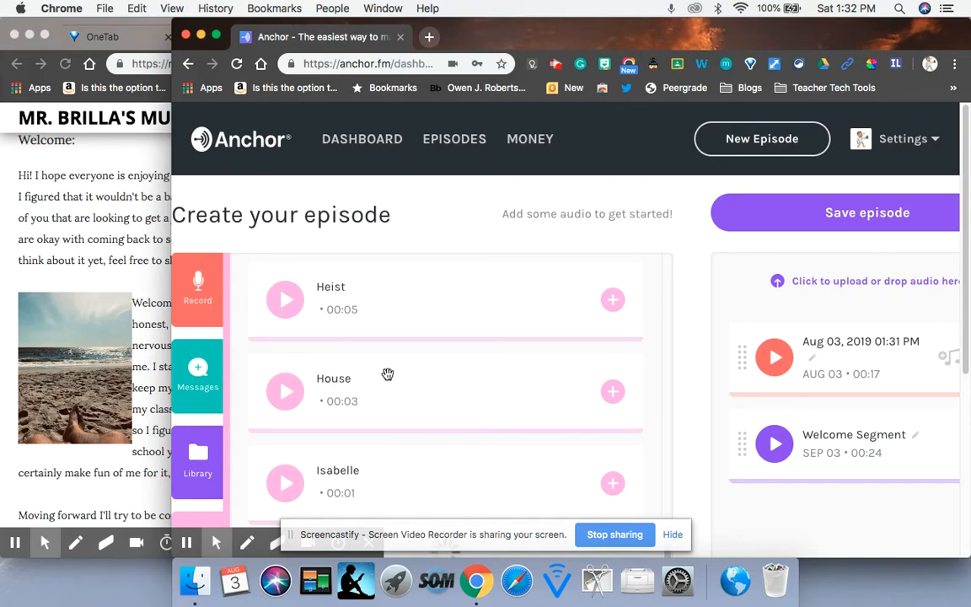
{"action": "scroll", "scroll_direction": "down", "scroll_amount": 3}
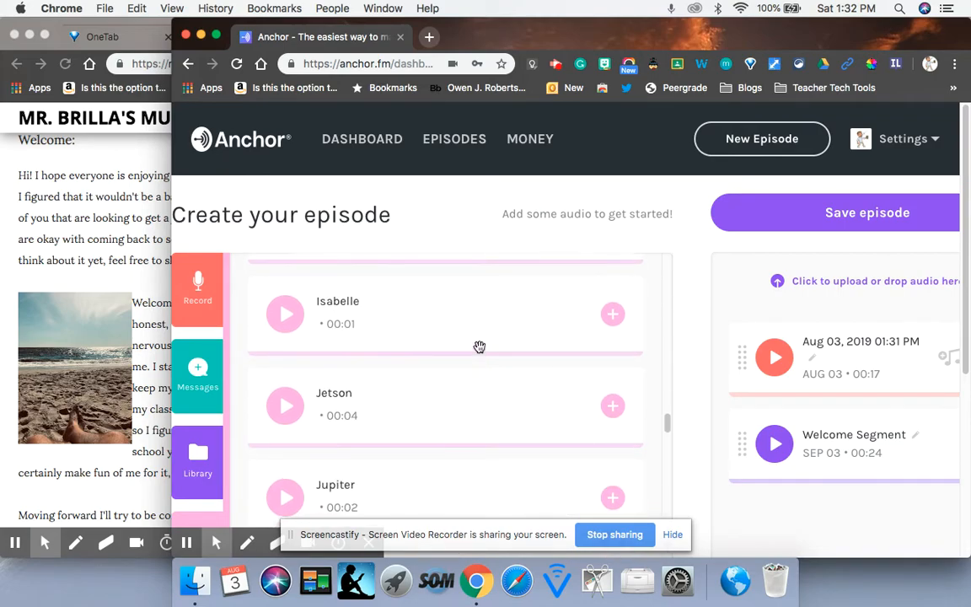
{"action": "scroll", "scroll_direction": "down", "scroll_amount": 3}
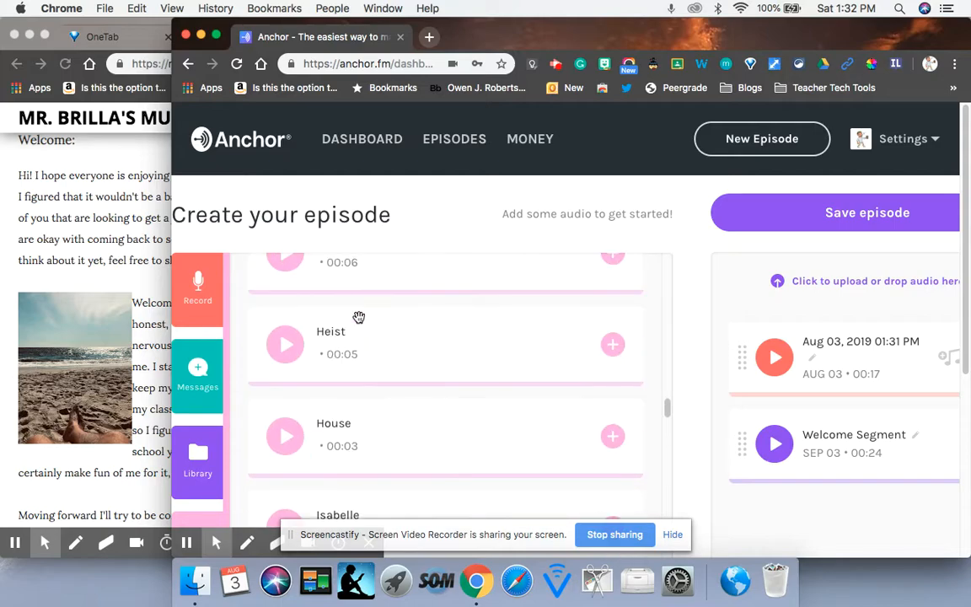
{"action": "scroll", "scroll_direction": "up", "scroll_amount": 3}
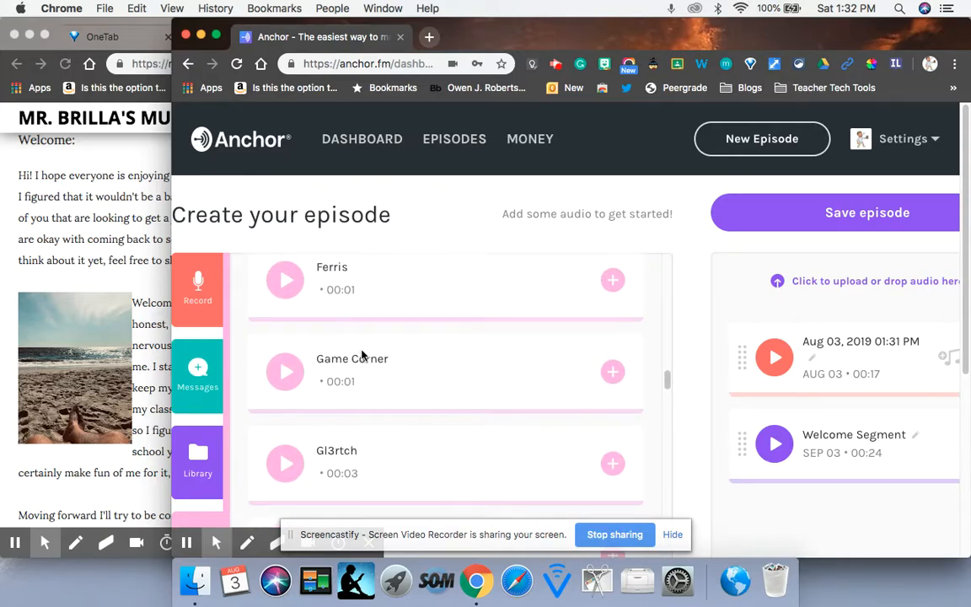
{"action": "scroll", "scroll_direction": "down", "scroll_amount": 3}
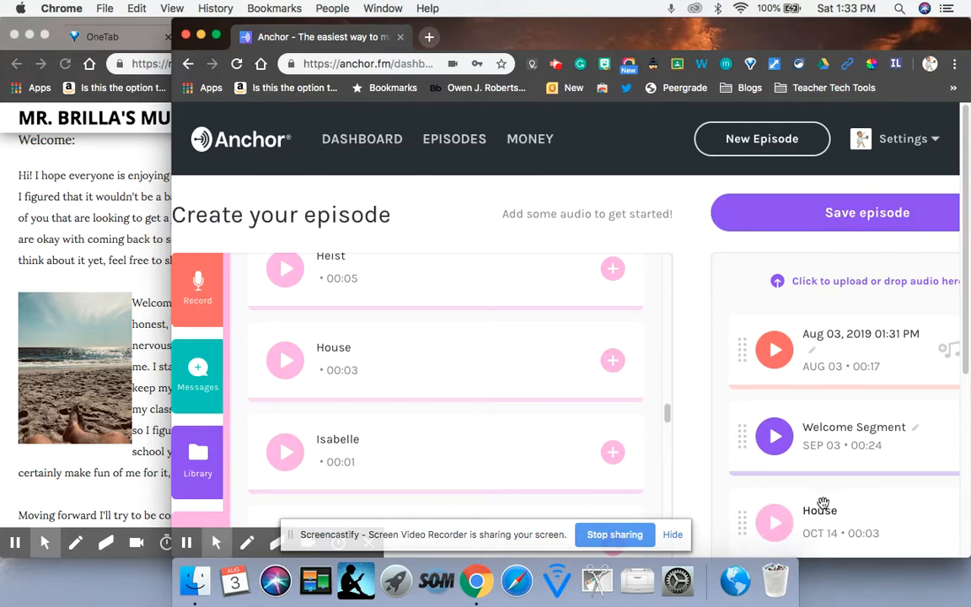
{"action": "scroll", "scroll_direction": "down", "scroll_amount": 3}
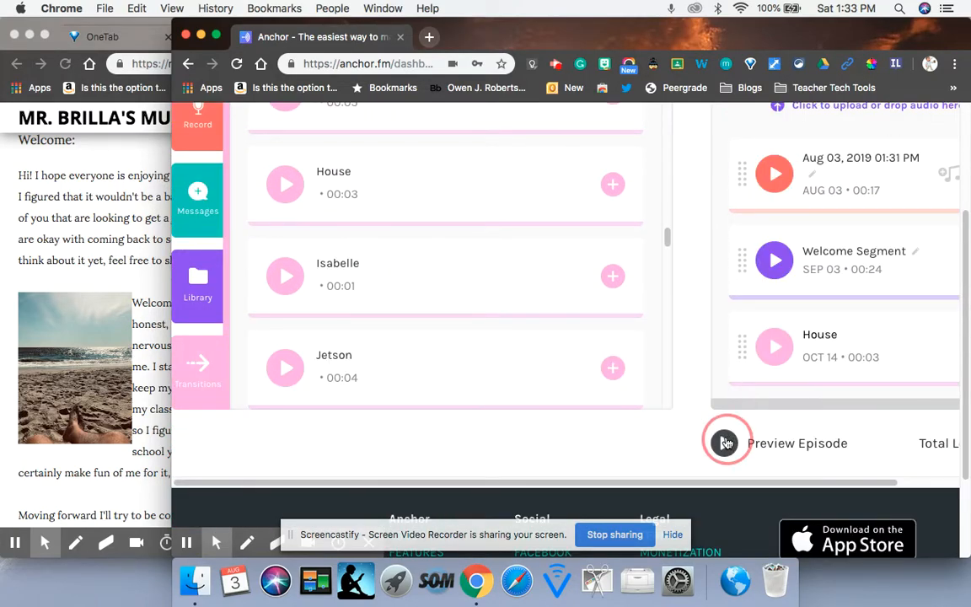
{"action": "left_click", "coordinate": [724, 441]}
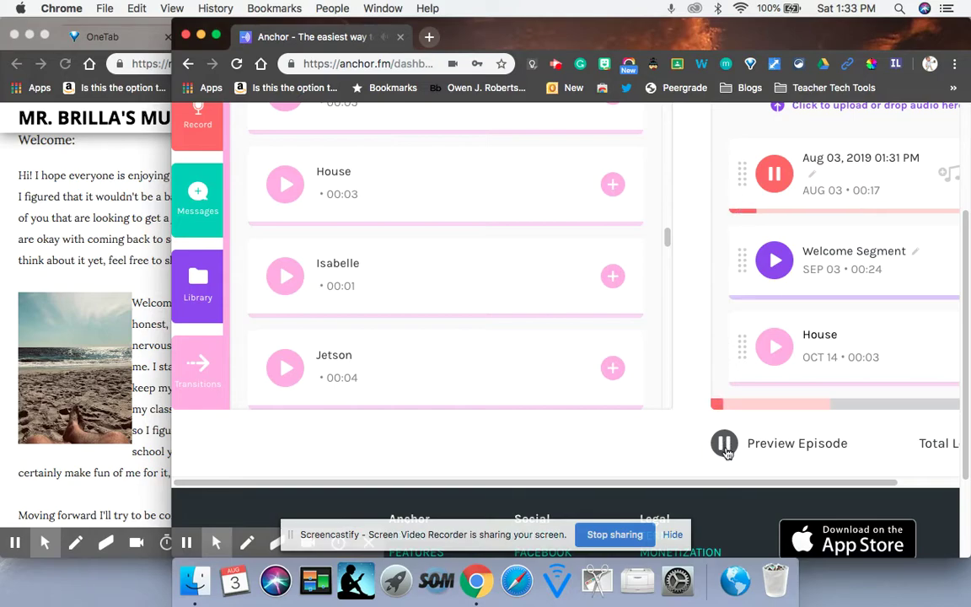
{"action": "left_click", "coordinate": [724, 442]}
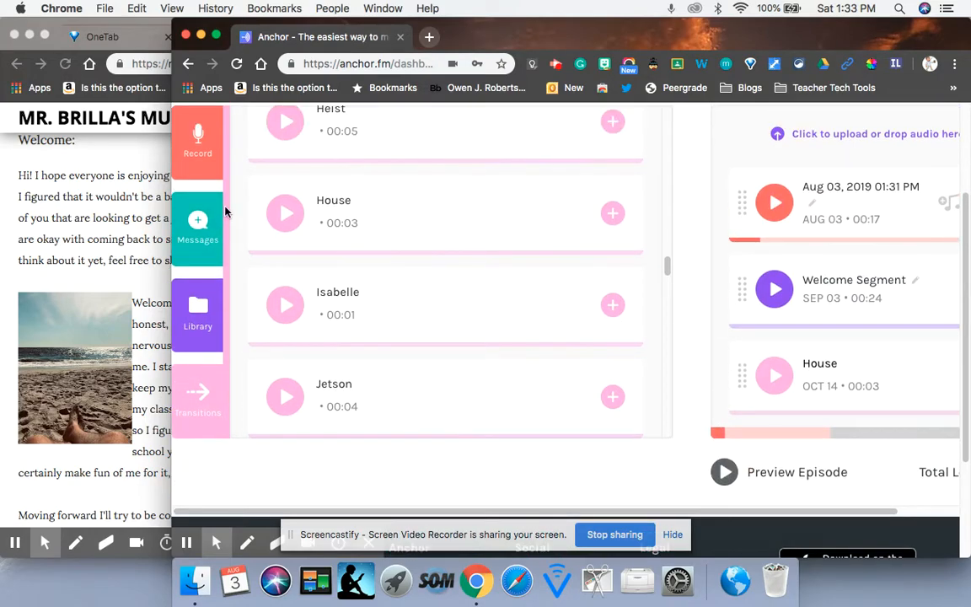
{"action": "mouse_move", "coordinate": [725, 337]}
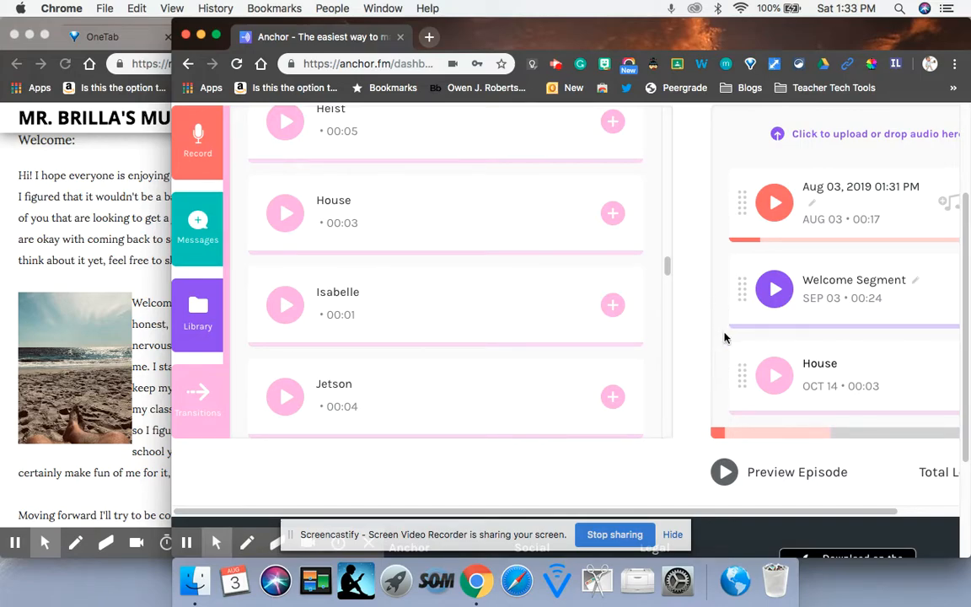
{"action": "mouse_move", "coordinate": [486, 430]}
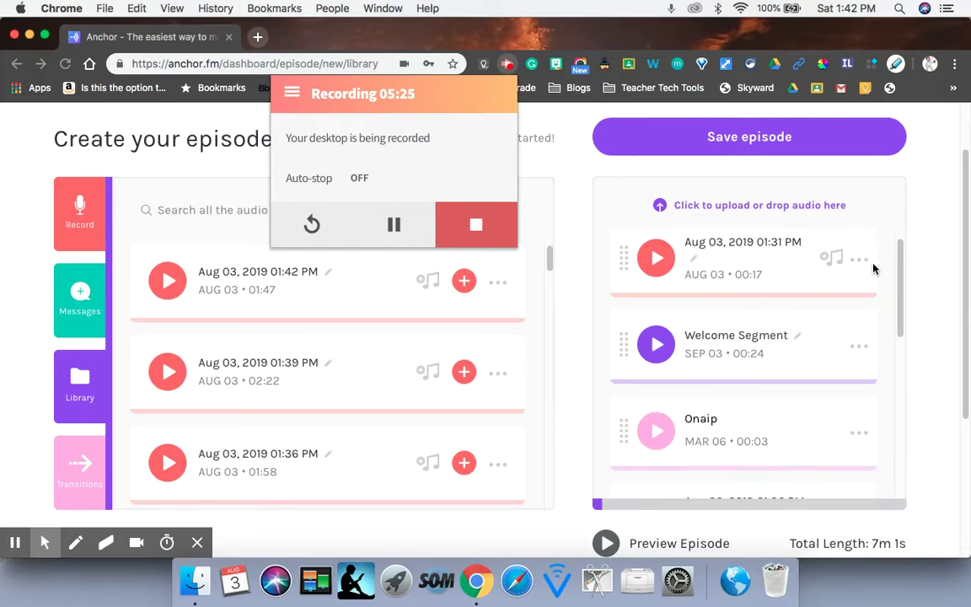
Add an Aug 03 recording from the library to the episode list.
{"action": "scroll", "scroll_direction": "down", "scroll_amount": 3}
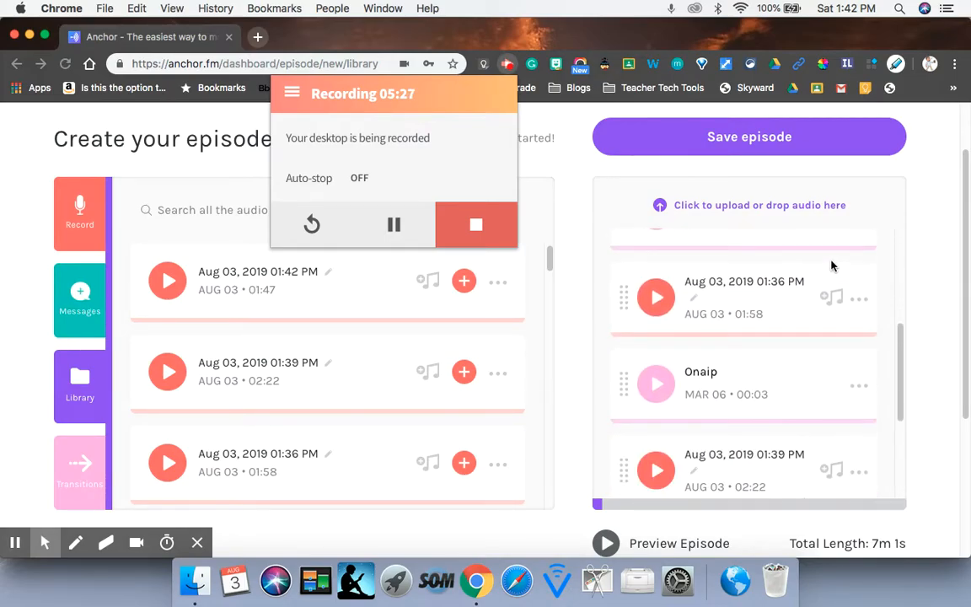
{"action": "scroll", "scroll_direction": "down", "scroll_amount": 3}
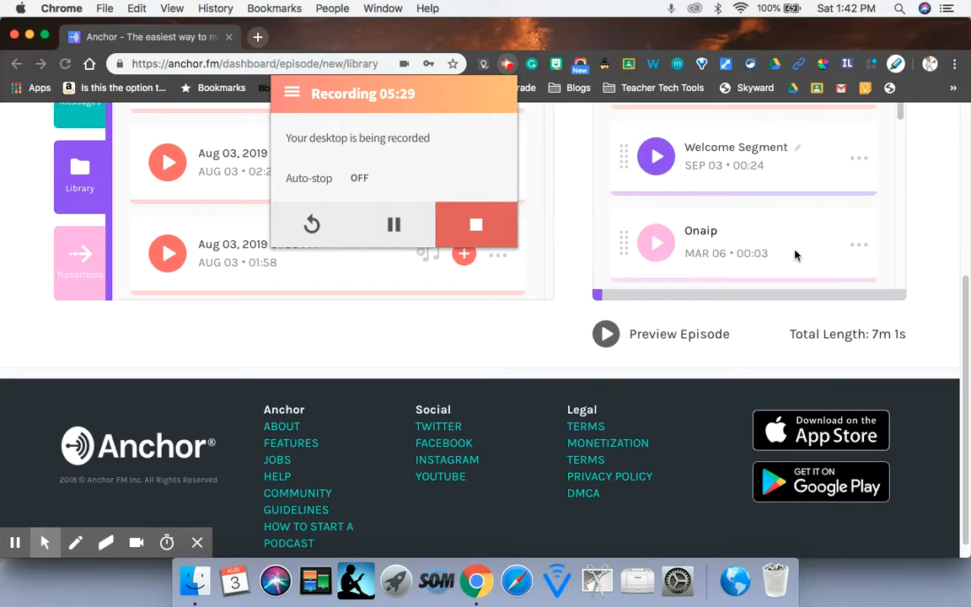
{"action": "scroll", "scroll_direction": "up", "scroll_amount": 3}
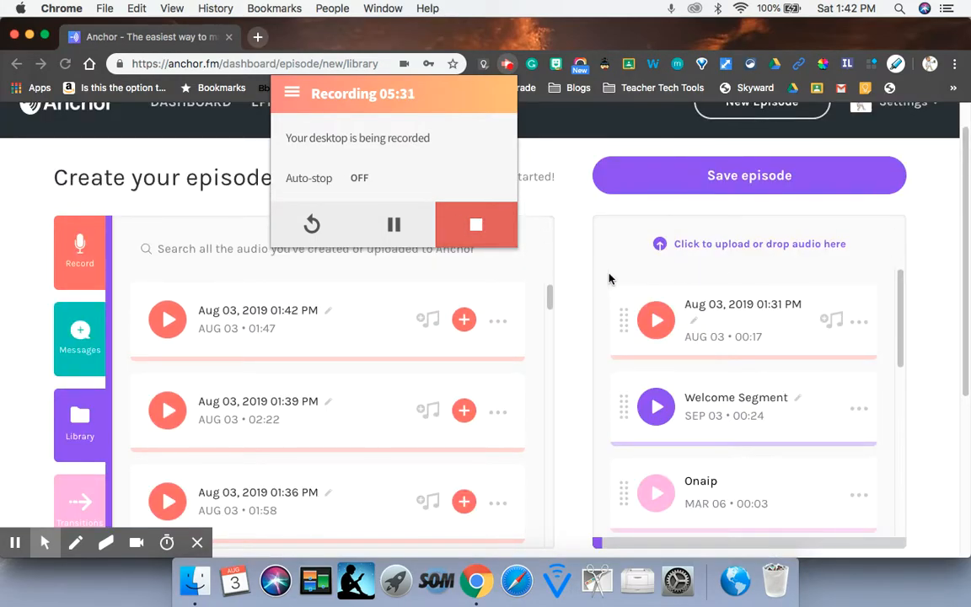
{"action": "left_click", "coordinate": [475, 224]}
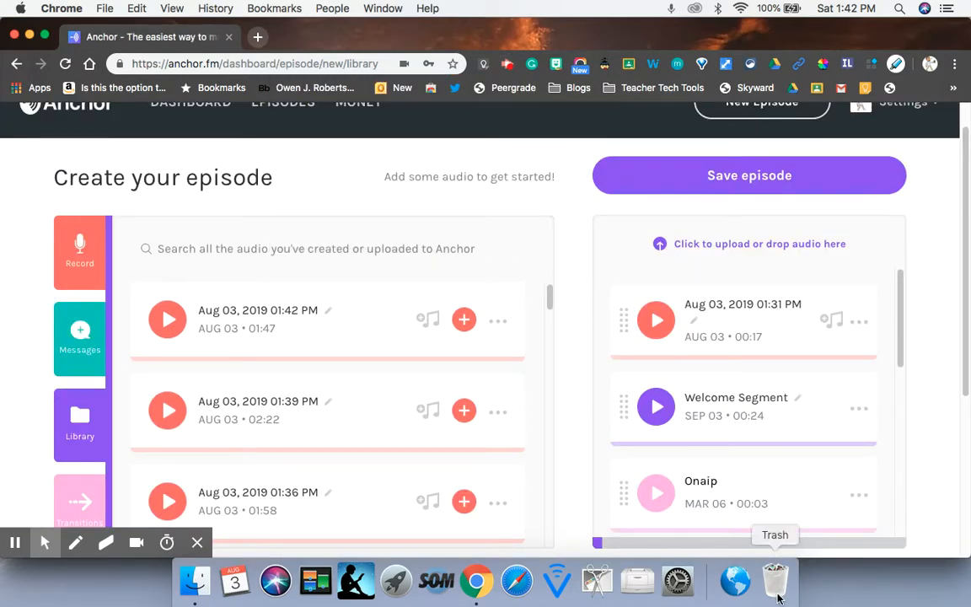
{"action": "scroll", "scroll_direction": "down", "scroll_amount": 3}
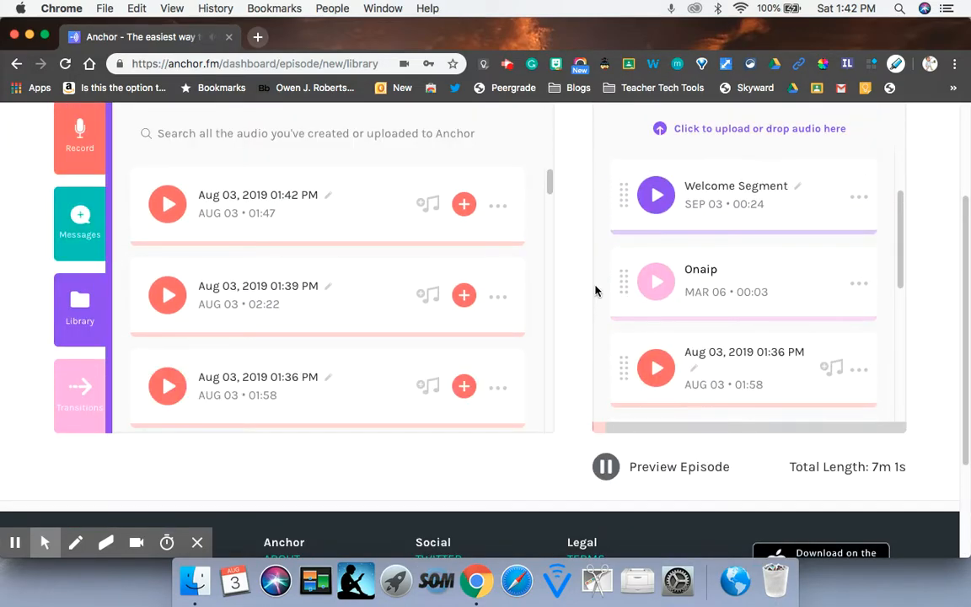
{"action": "scroll", "scroll_direction": "up", "scroll_amount": 3}
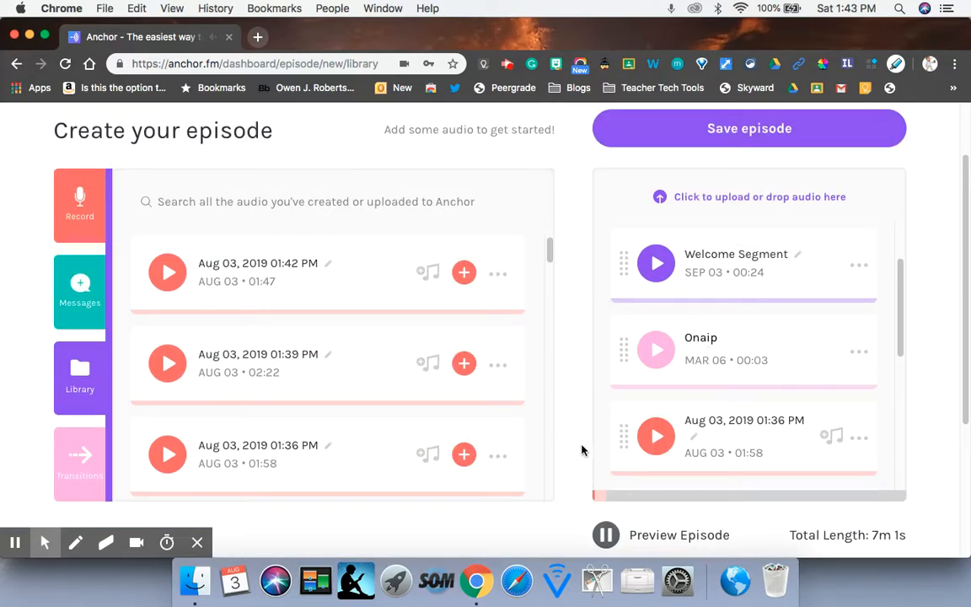
Preview the Aug 03 01:36 PM clip and add the remaining pieces, bringing the episode to 7:01.
{"action": "left_click", "coordinate": [656, 263]}
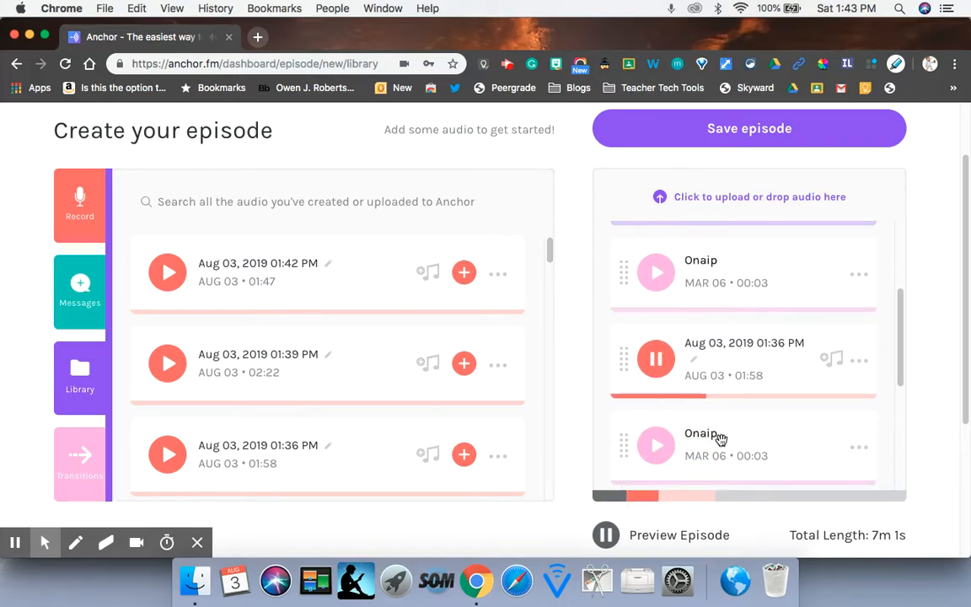
{"action": "scroll", "scroll_direction": "down", "scroll_amount": 3}
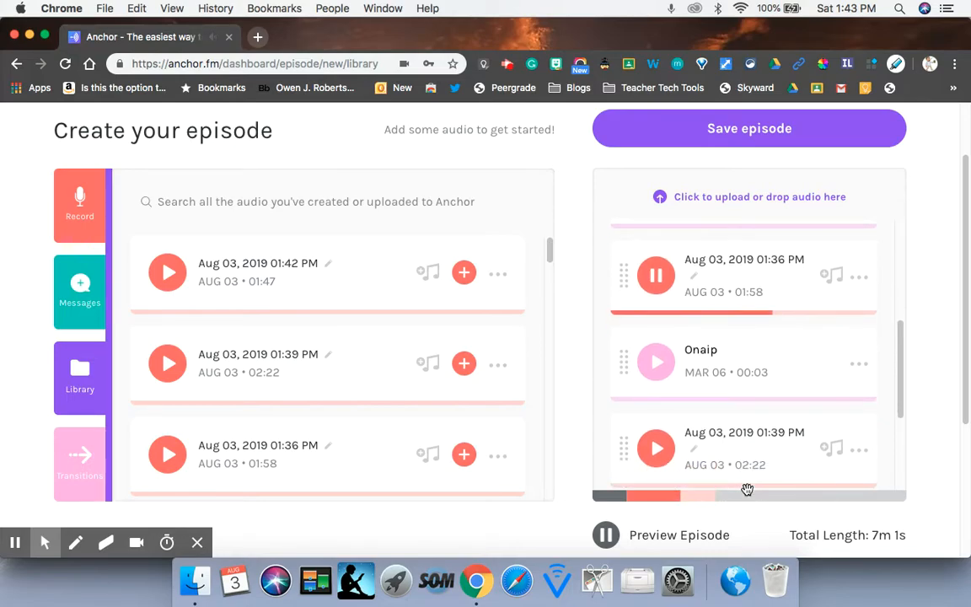
{"action": "left_click", "coordinate": [605, 535]}
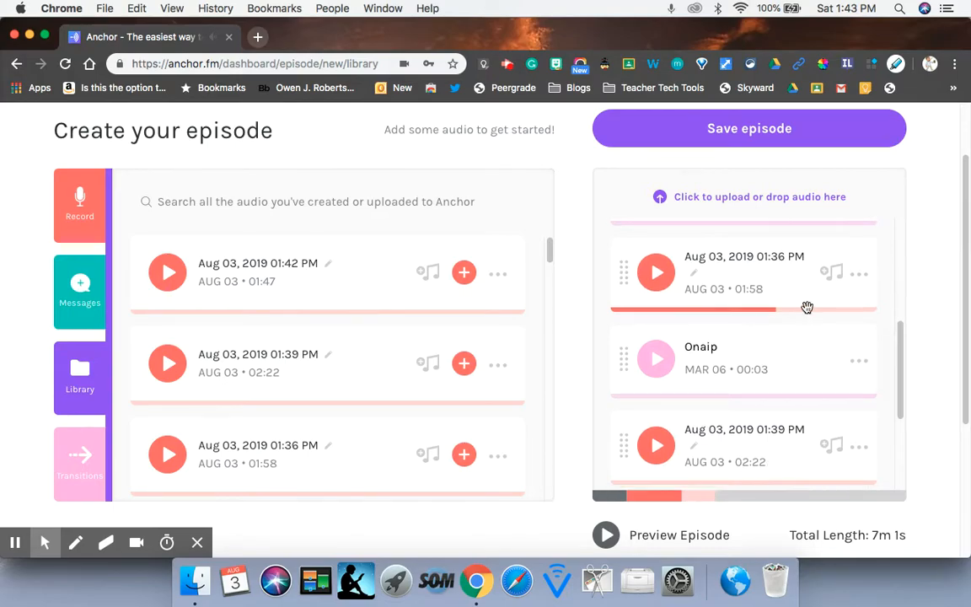
{"action": "scroll", "scroll_direction": "down", "scroll_amount": 3}
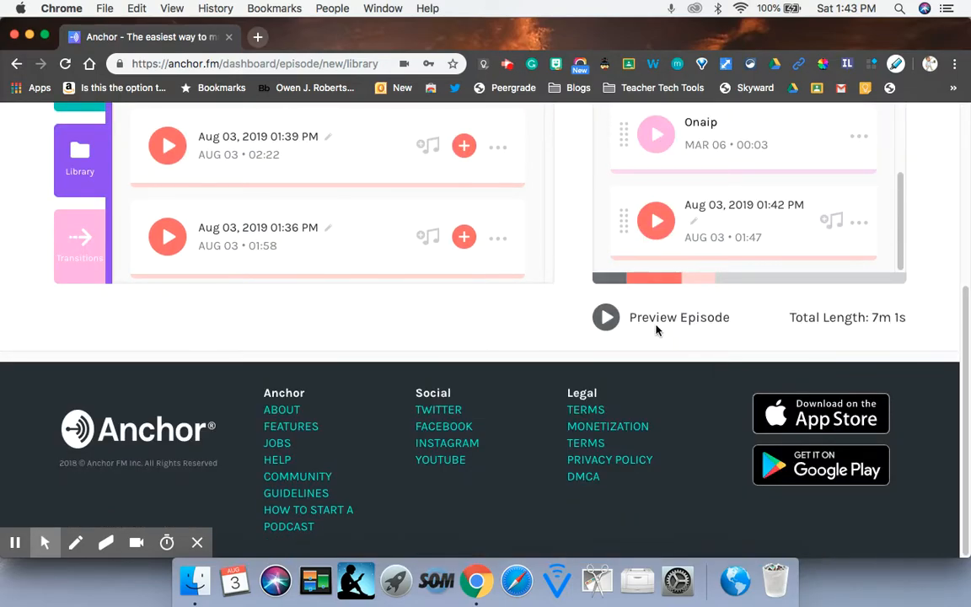
{"action": "scroll", "scroll_direction": "up", "scroll_amount": 3}
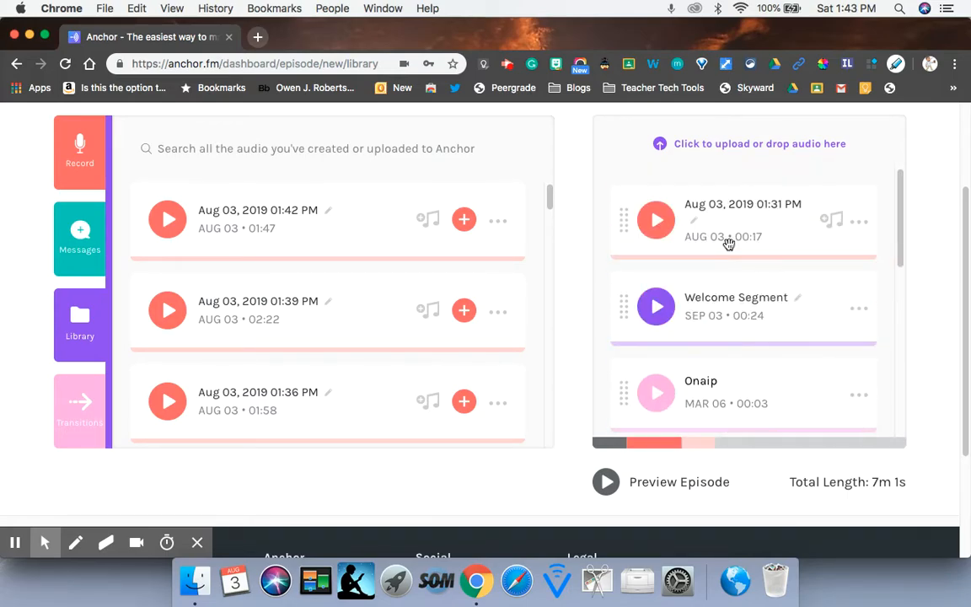
{"action": "scroll", "scroll_direction": "up", "scroll_amount": 3}
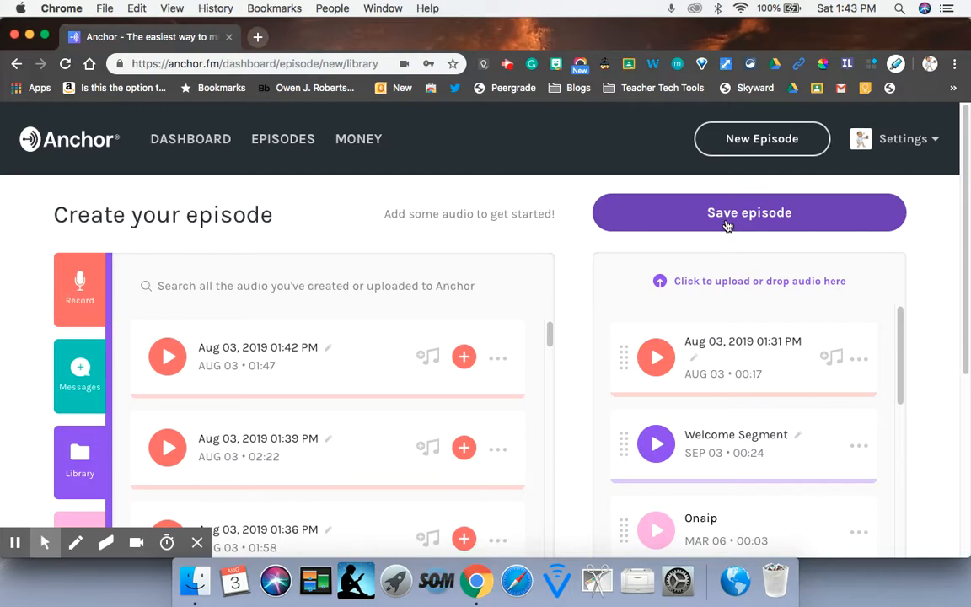
Save the episode and title it 'Season 3: Episode 1' on the options page.
{"action": "left_click", "coordinate": [748, 212]}
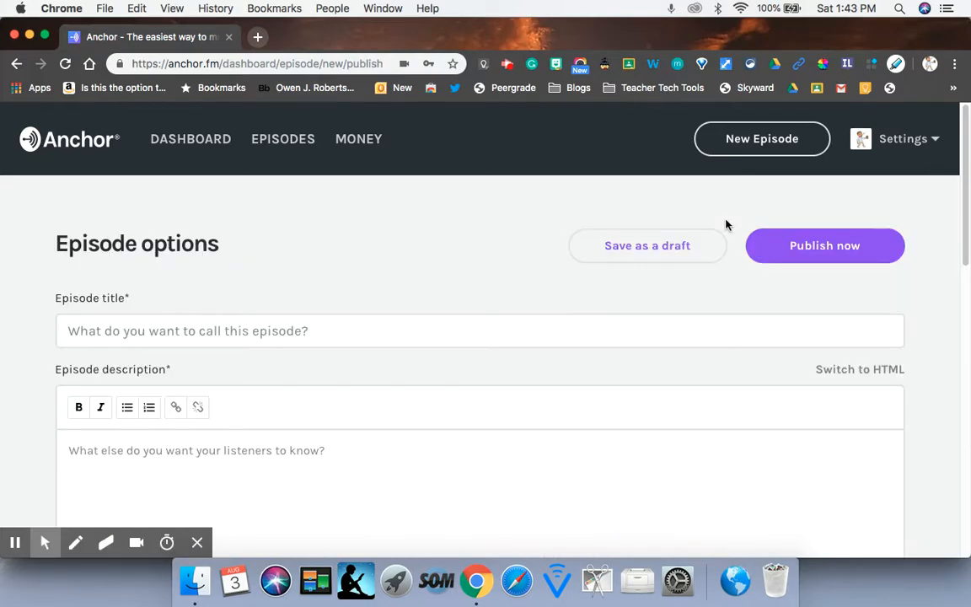
{"action": "mouse_move", "coordinate": [626, 256]}
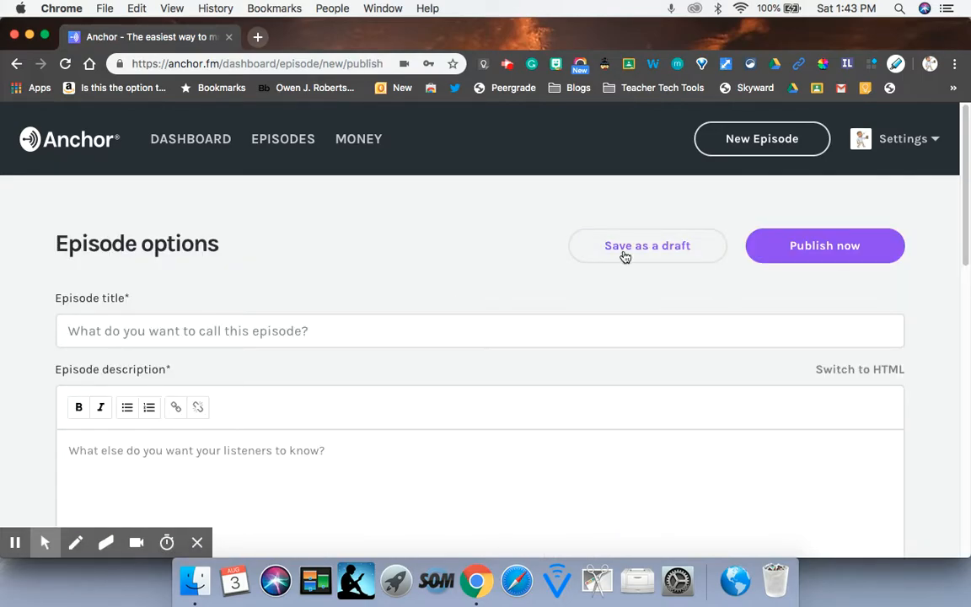
{"action": "mouse_move", "coordinate": [671, 250]}
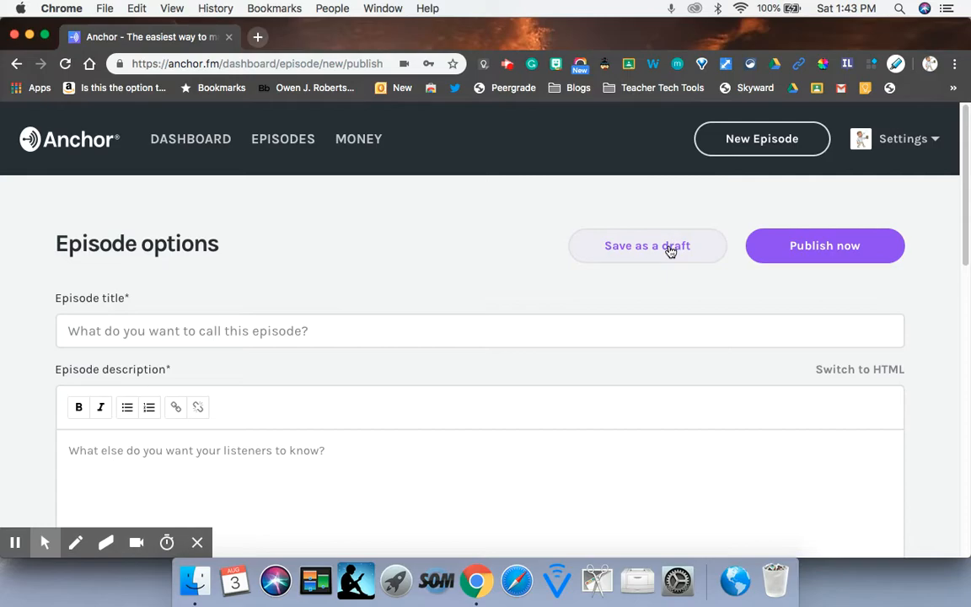
{"action": "left_click", "coordinate": [480, 330]}
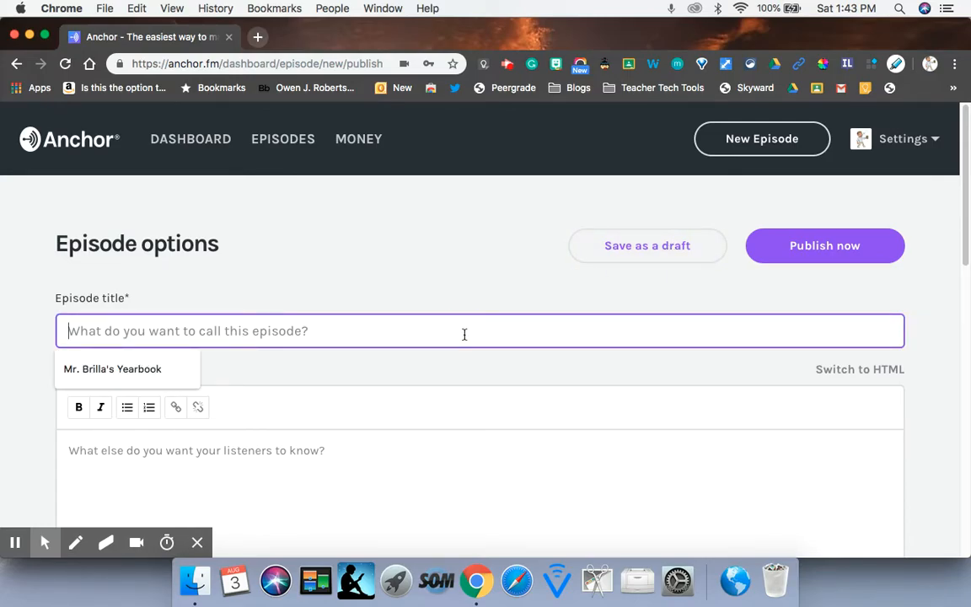
{"action": "type", "text": "E"}
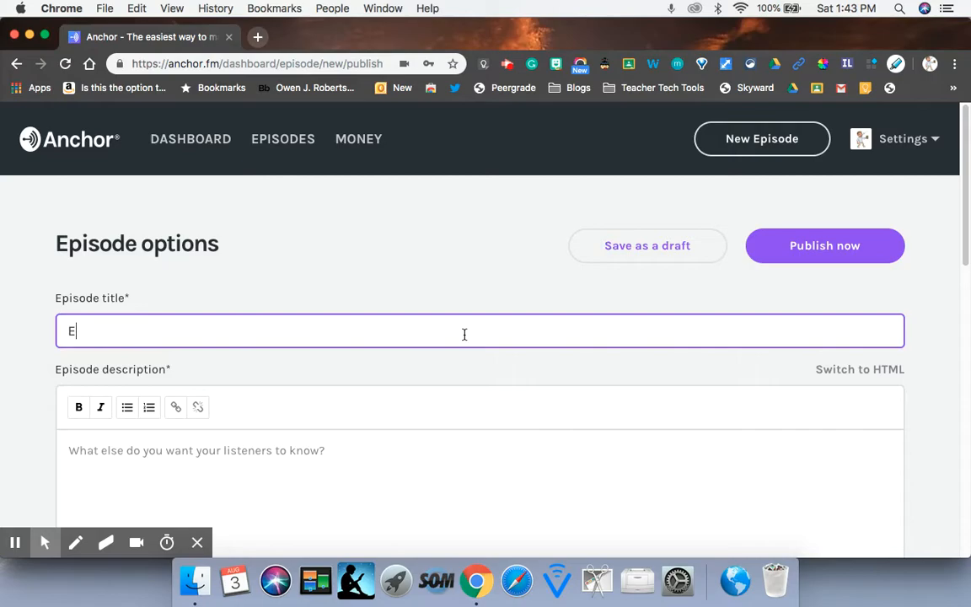
{"action": "type", "text": "Season 3: Episode 1"}
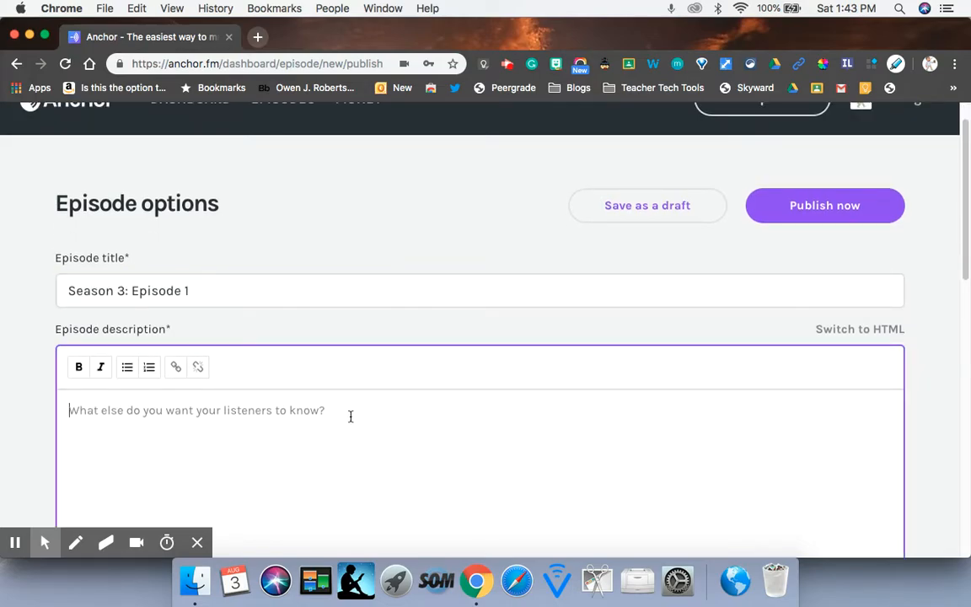
Describe it as 'Welcome to your weekly update with technology in OJRMS.'.
{"action": "type", "text": "Welcome to"}
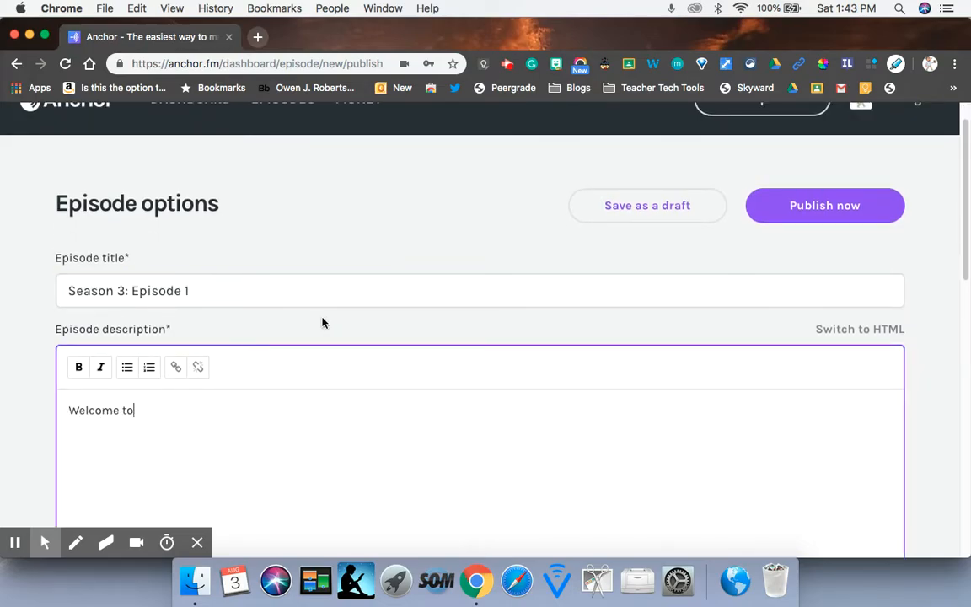
{"action": "type", "text": "your weekly update"}
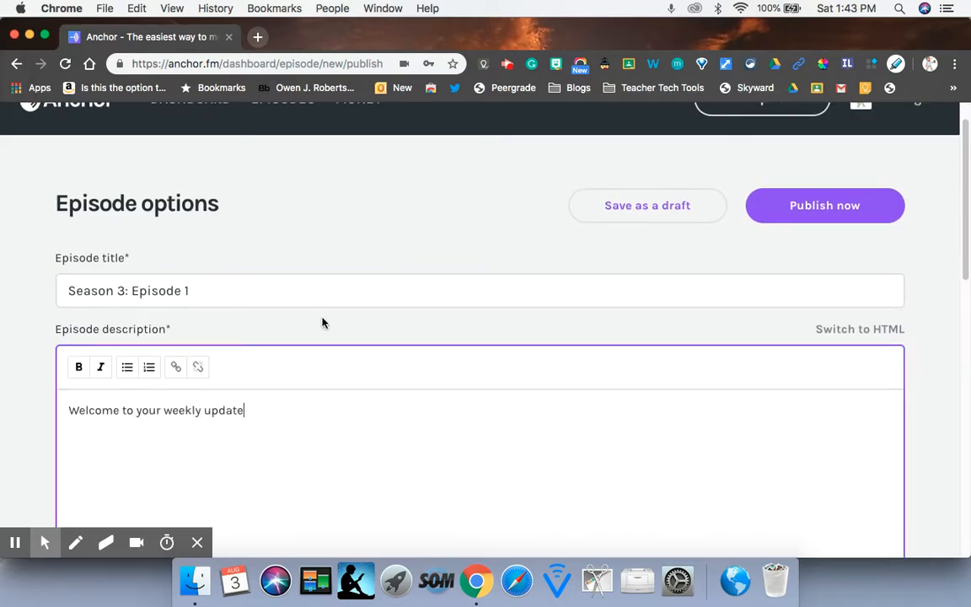
{"action": "type", "text": "with technoly"}
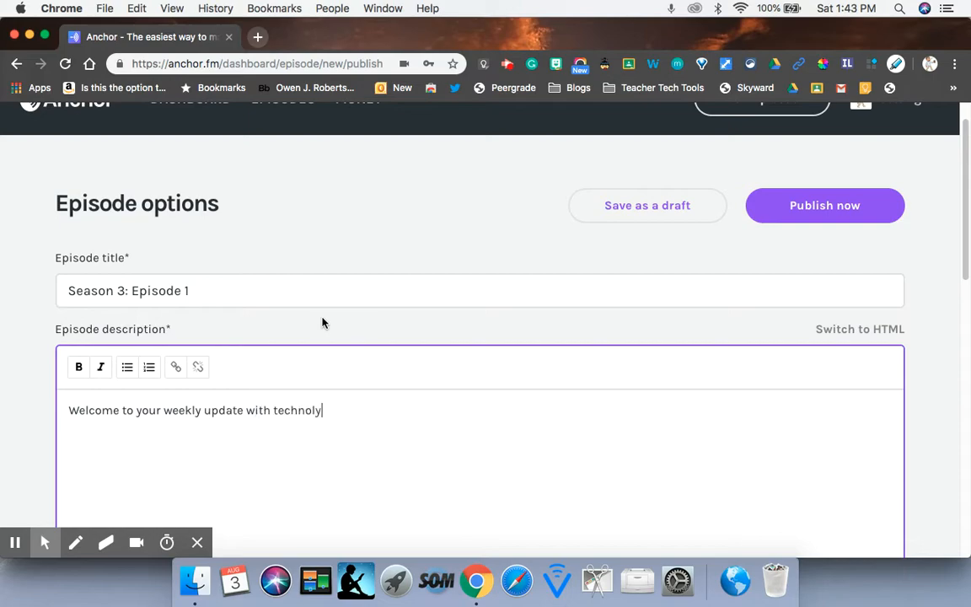
{"action": "type", "text": "gy in OJR"}
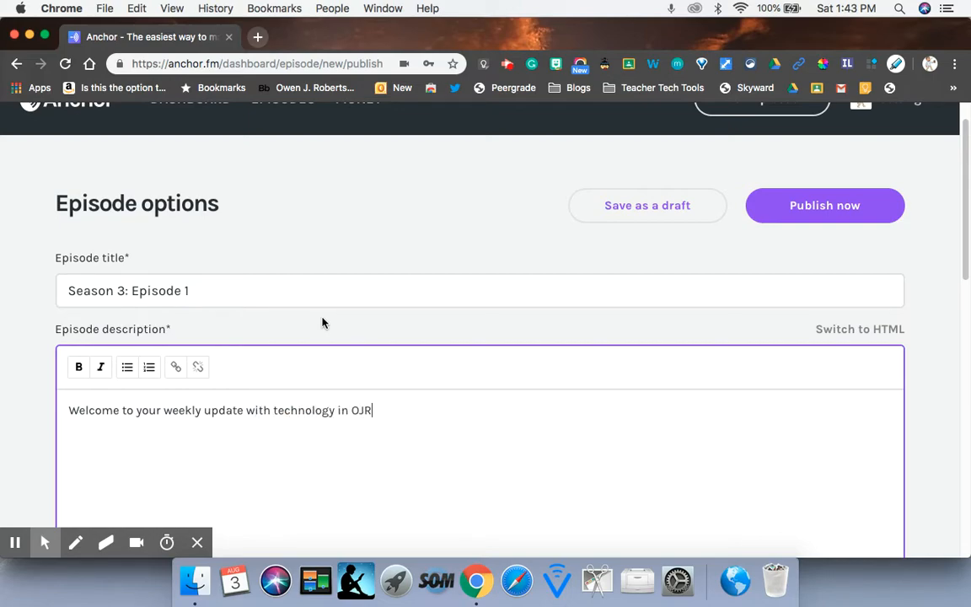
{"action": "type", "text": "MS."}
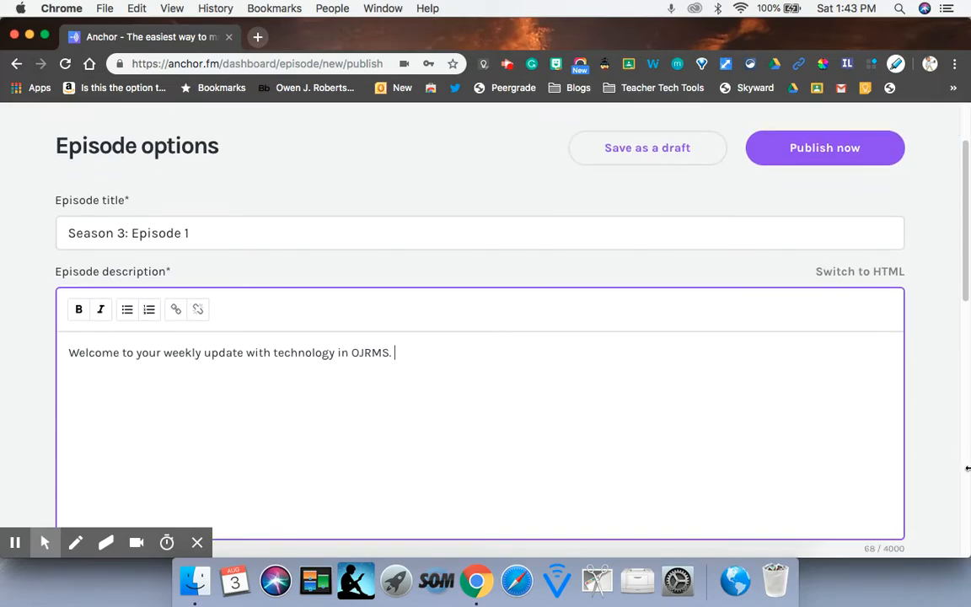
Dismiss the Publish now calendar and enter 3 as the Season number under Customize this episode.
{"action": "scroll", "scroll_direction": "down", "scroll_amount": 3}
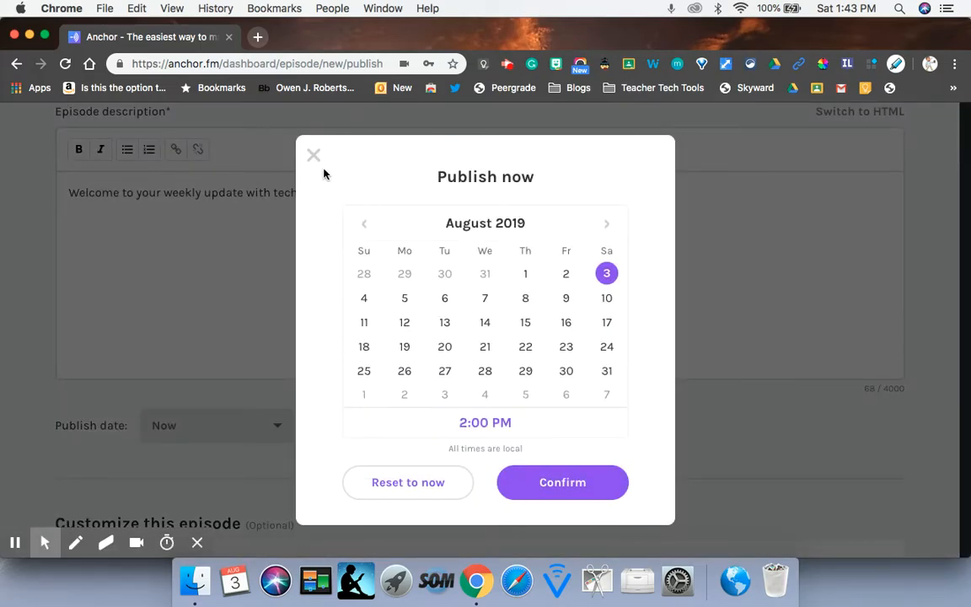
{"action": "left_click", "coordinate": [314, 155]}
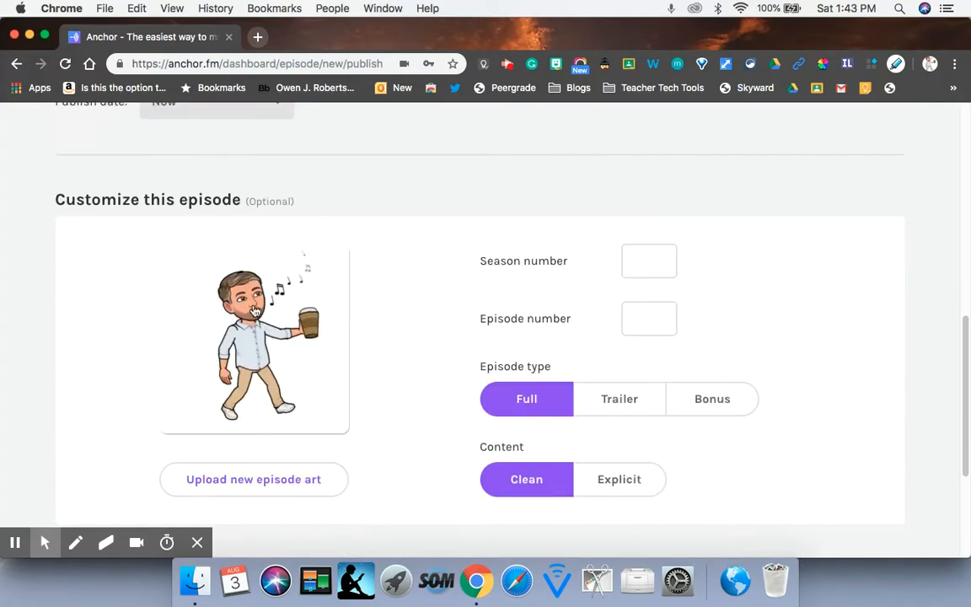
{"action": "mouse_move", "coordinate": [290, 418]}
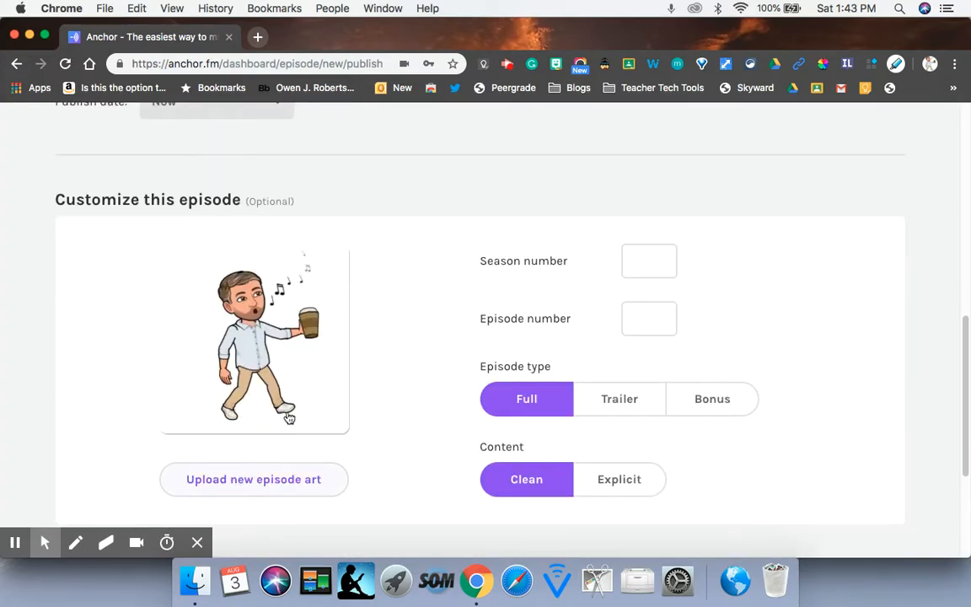
{"action": "left_click", "coordinate": [649, 259]}
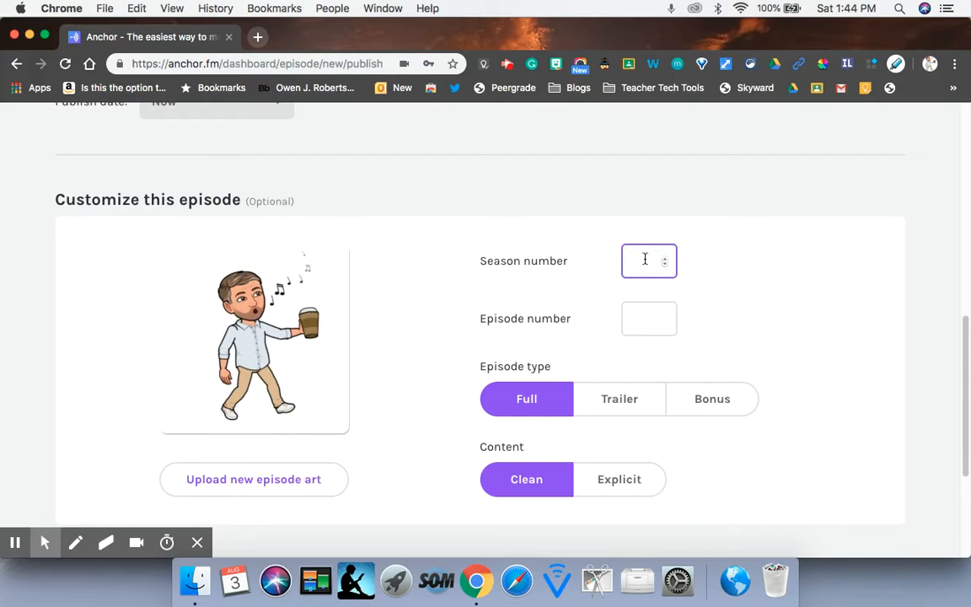
{"action": "type", "text": "3"}
{"action": "left_click", "coordinate": [649, 319]}
{"action": "type", "text": "1"}
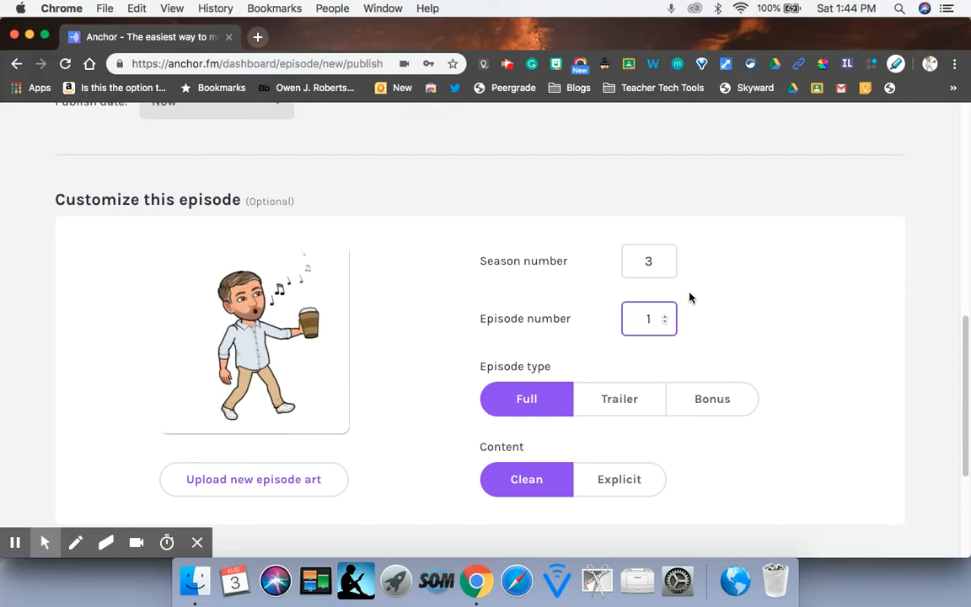
{"action": "scroll", "scroll_direction": "down", "scroll_amount": 3}
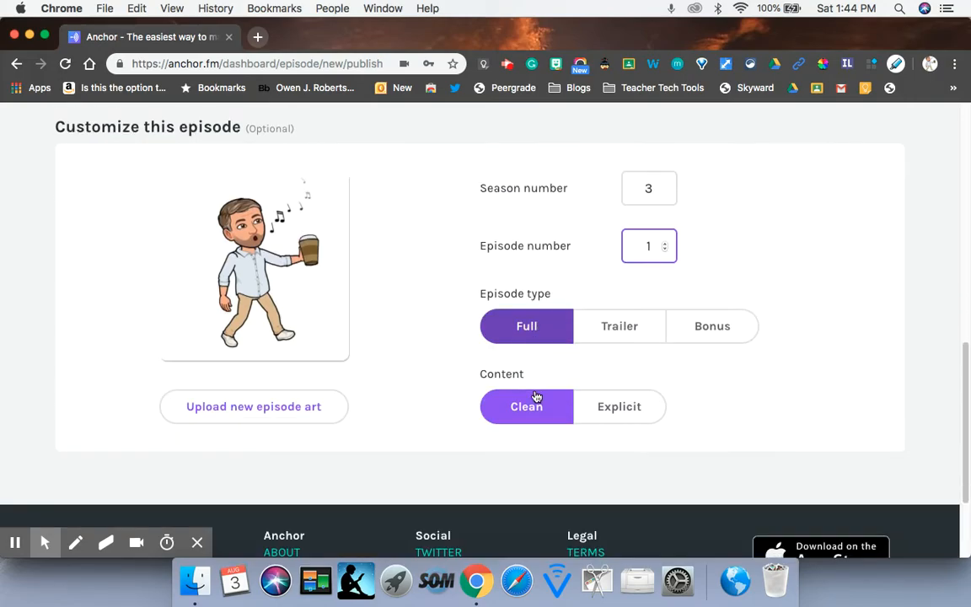
{"action": "scroll", "scroll_direction": "down", "scroll_amount": 3}
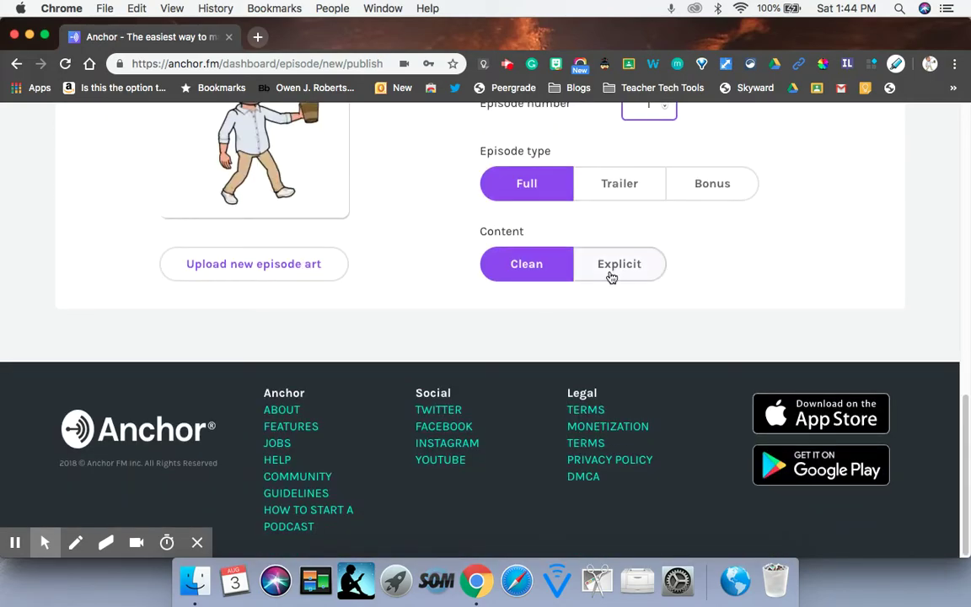
{"action": "scroll", "scroll_direction": "up", "scroll_amount": 3}
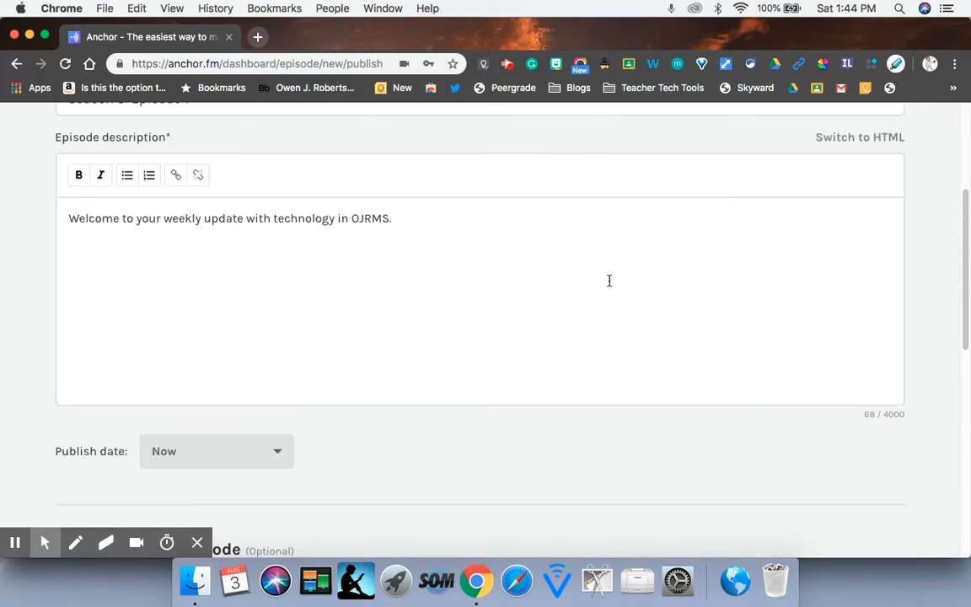
{"action": "scroll", "scroll_direction": "up", "scroll_amount": 3}
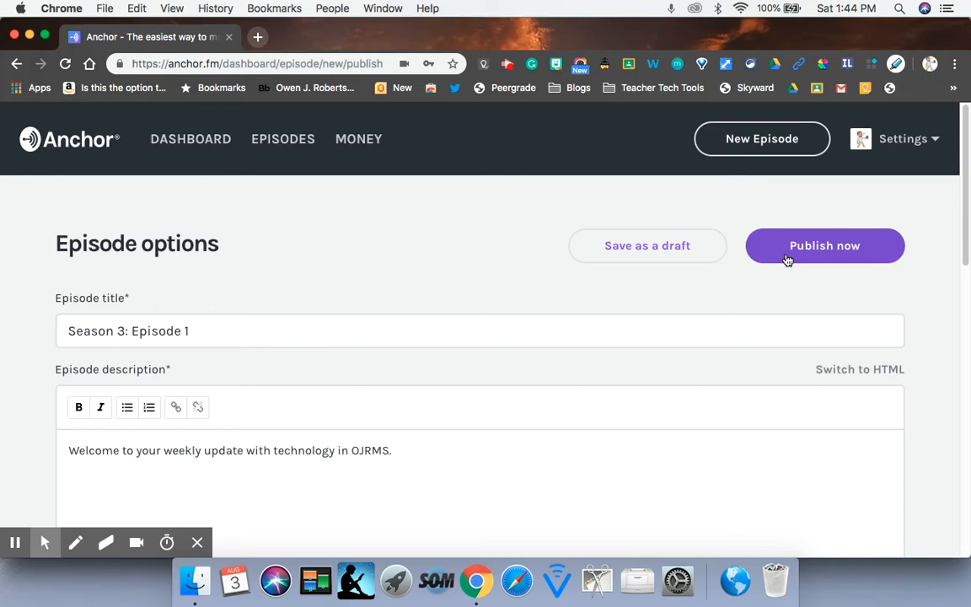
{"action": "mouse_move", "coordinate": [772, 266]}
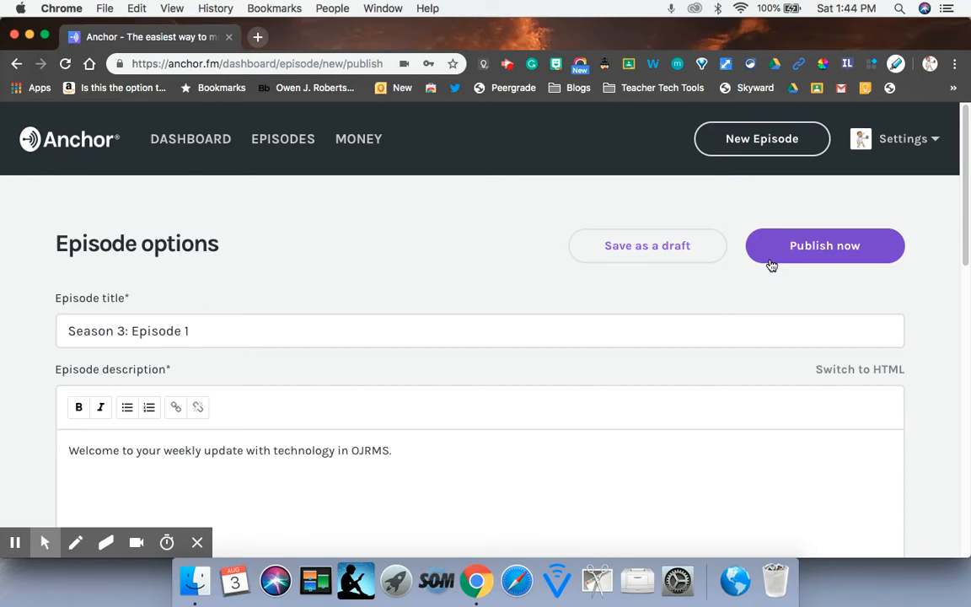
{"action": "mouse_move", "coordinate": [711, 361]}
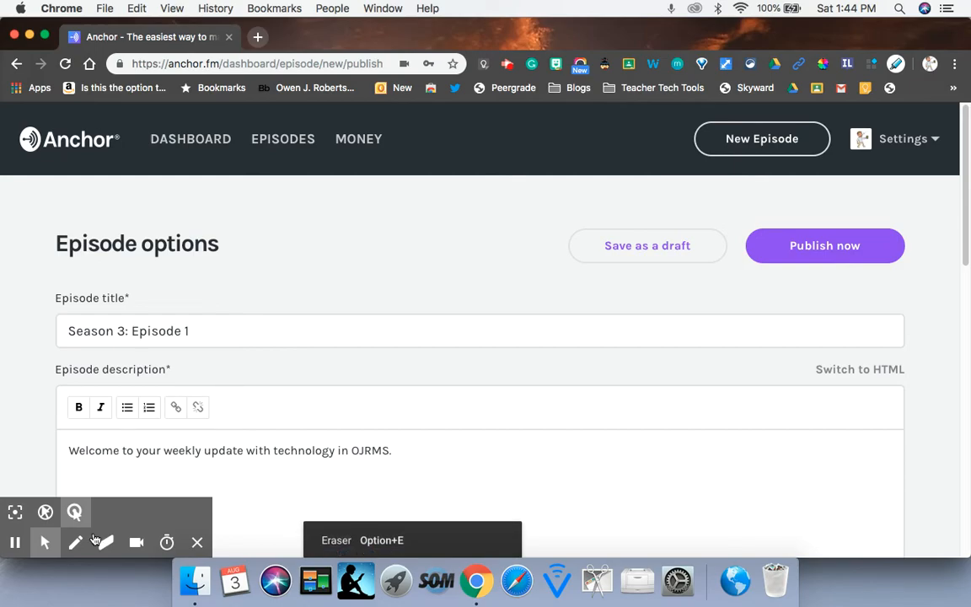
{"action": "mouse_move", "coordinate": [74, 543]}
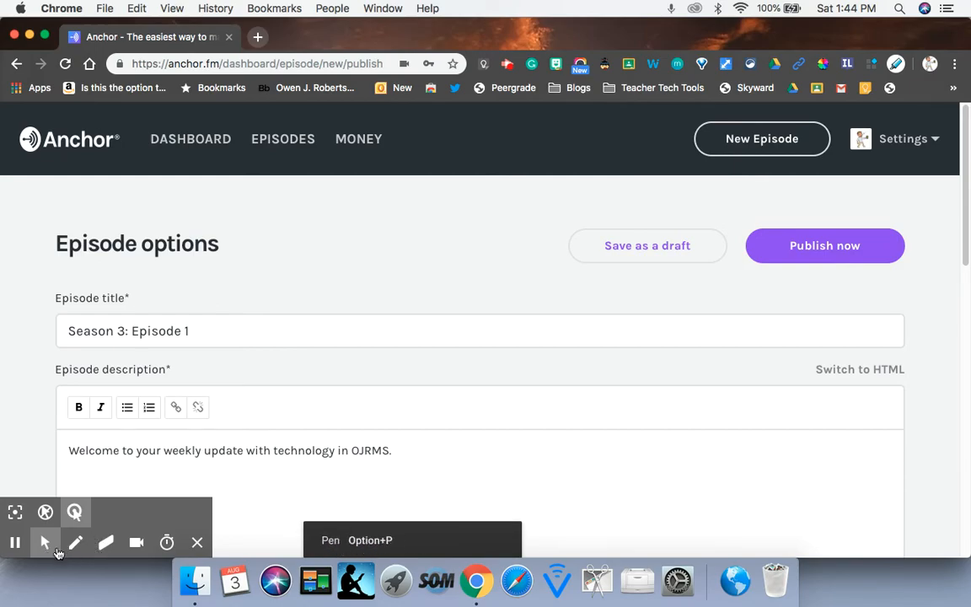
{"action": "mouse_move", "coordinate": [74, 513]}
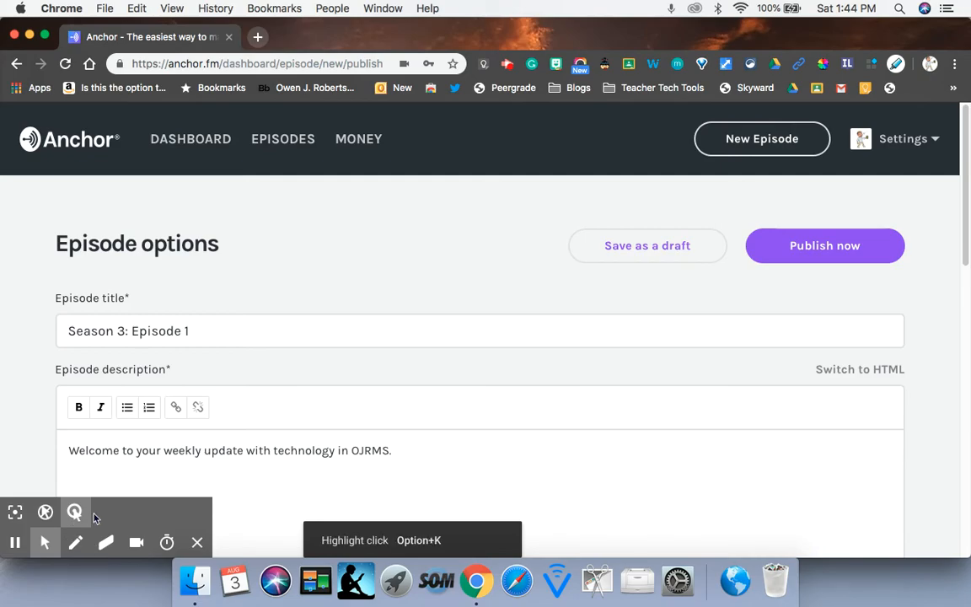